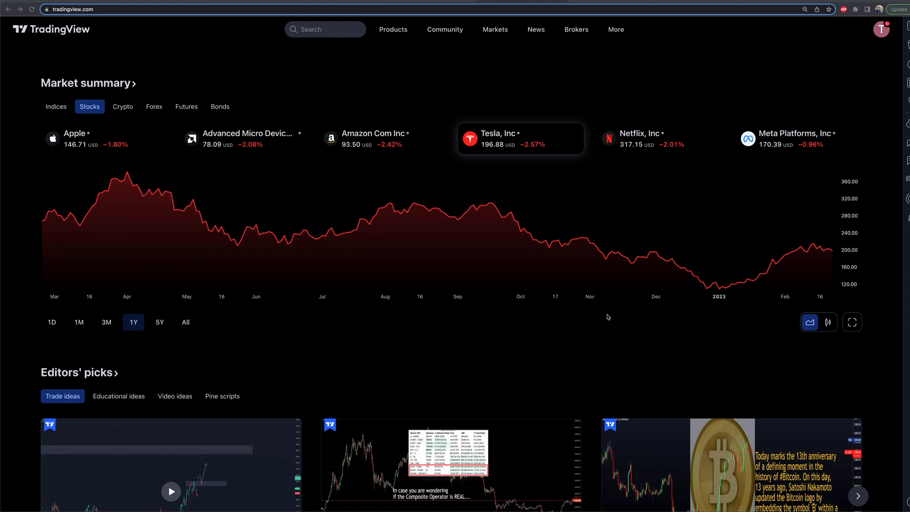
pyautogui.moveTo(560, 365)
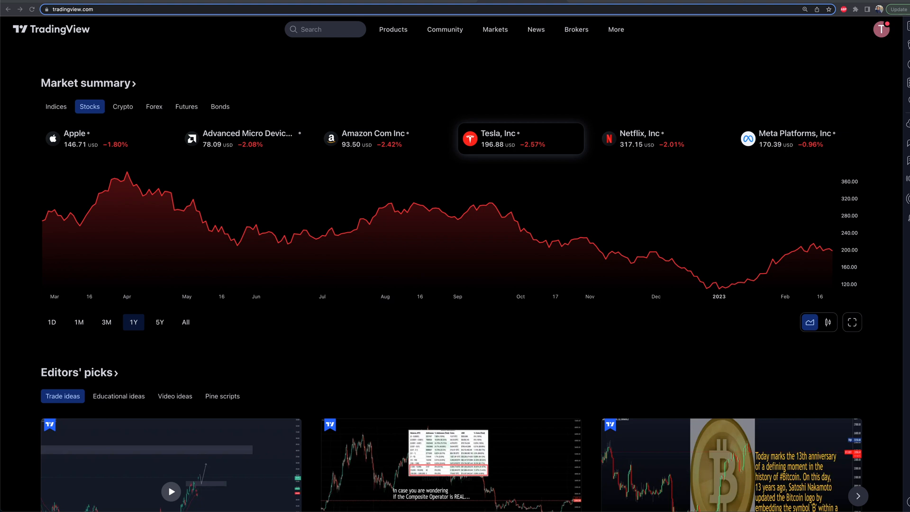
pyautogui.moveTo(234, 44)
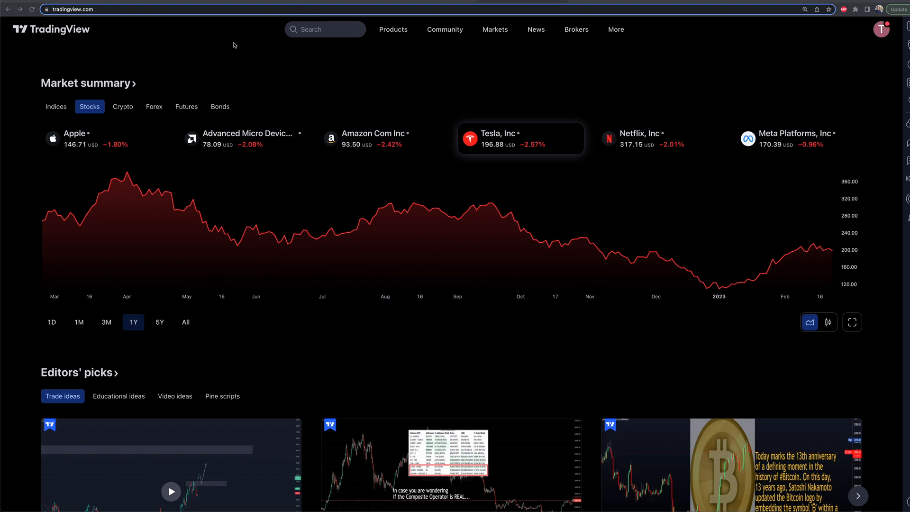
pyautogui.moveTo(528, 37)
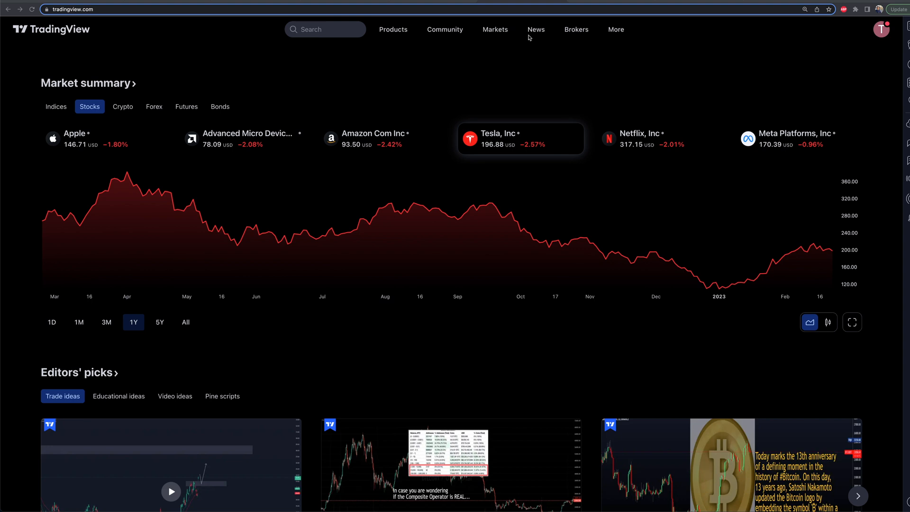
pyautogui.moveTo(535, 29)
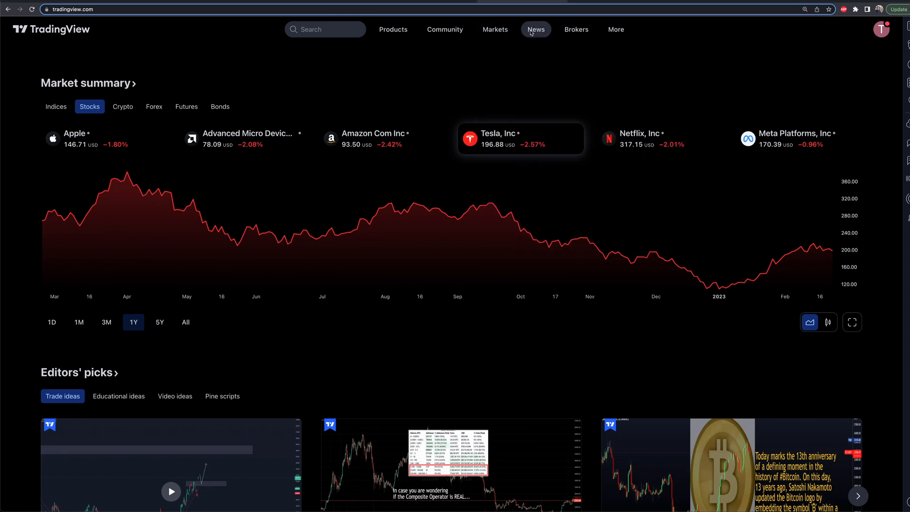
pyautogui.moveTo(575, 185)
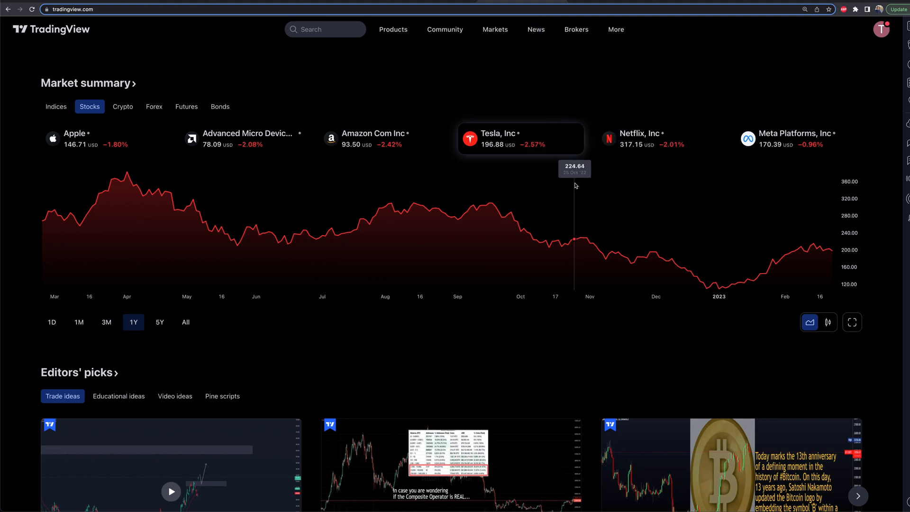
# Step: Open the News menu in the top navigation to list its sections
pyautogui.click(535, 29)
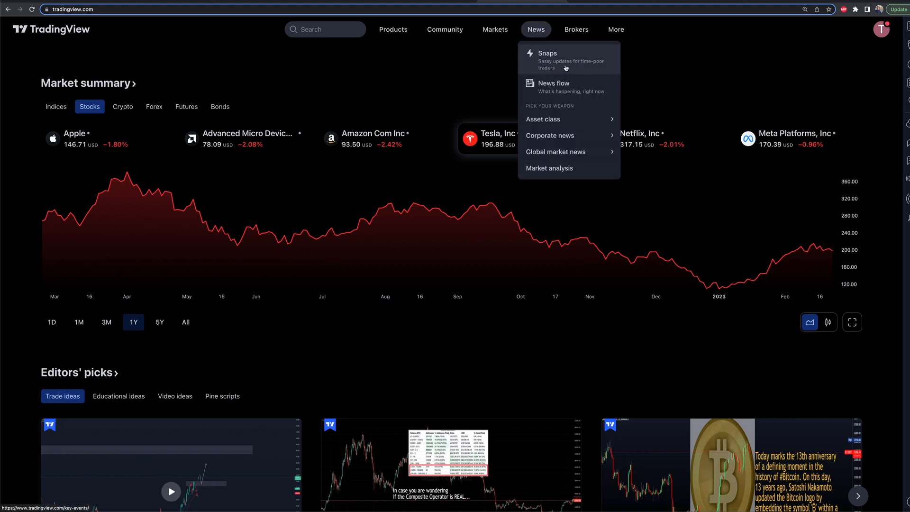
pyautogui.moveTo(588, 74)
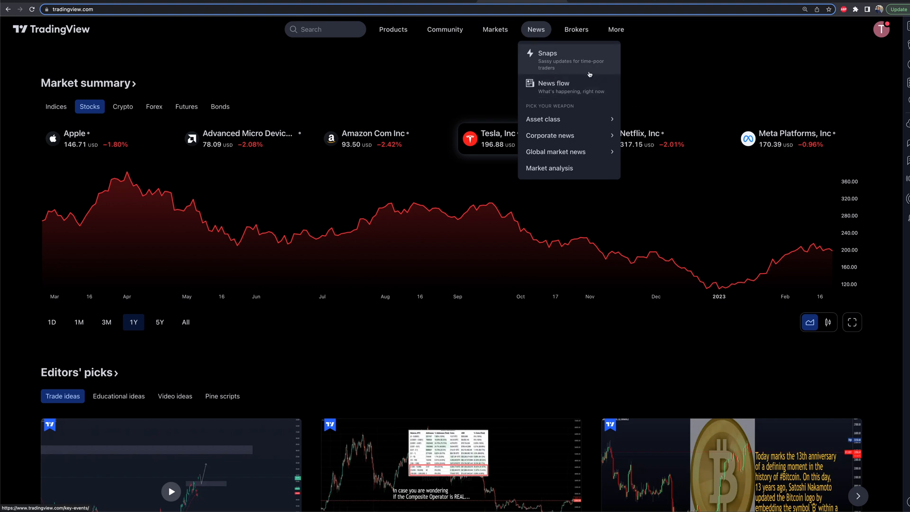
pyautogui.moveTo(566, 63)
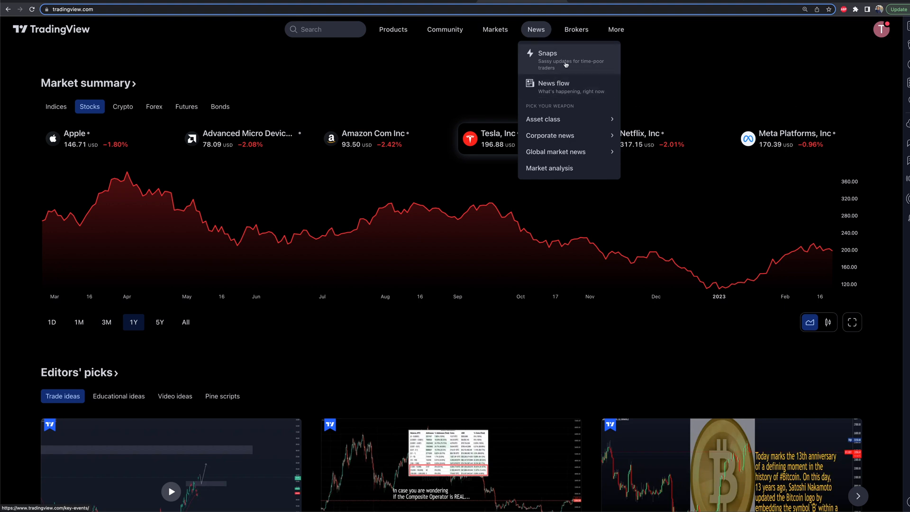
# Step: Go to Snaps and scroll the February 23 and 22 snapshot stories, past the Nvidia earnings card
pyautogui.click(547, 53)
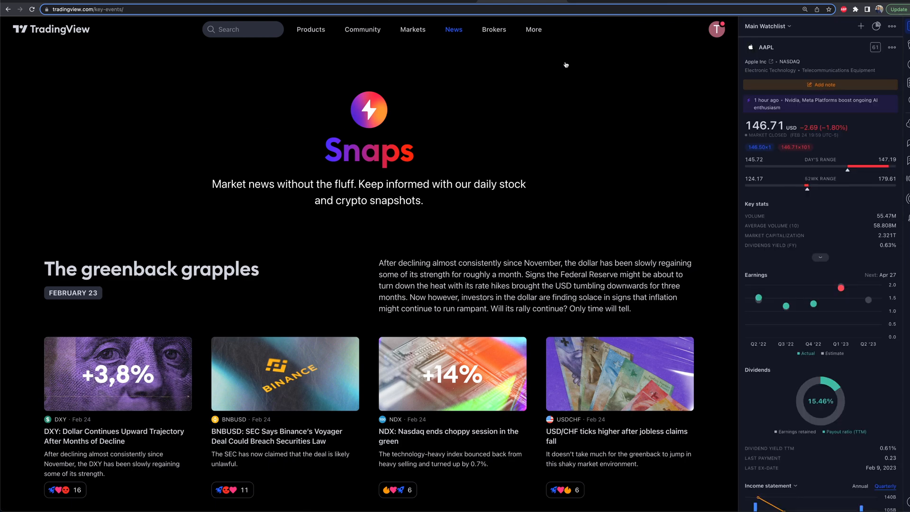
pyautogui.moveTo(265, 239)
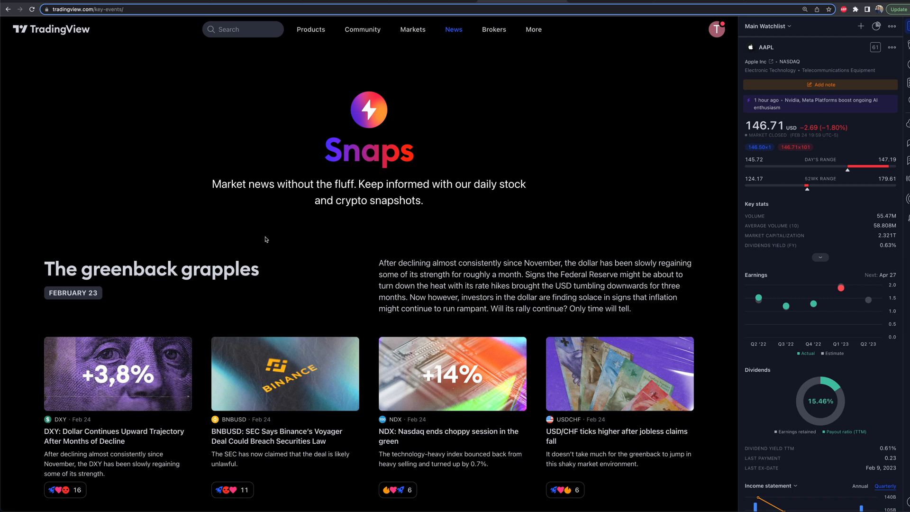
pyautogui.moveTo(289, 215)
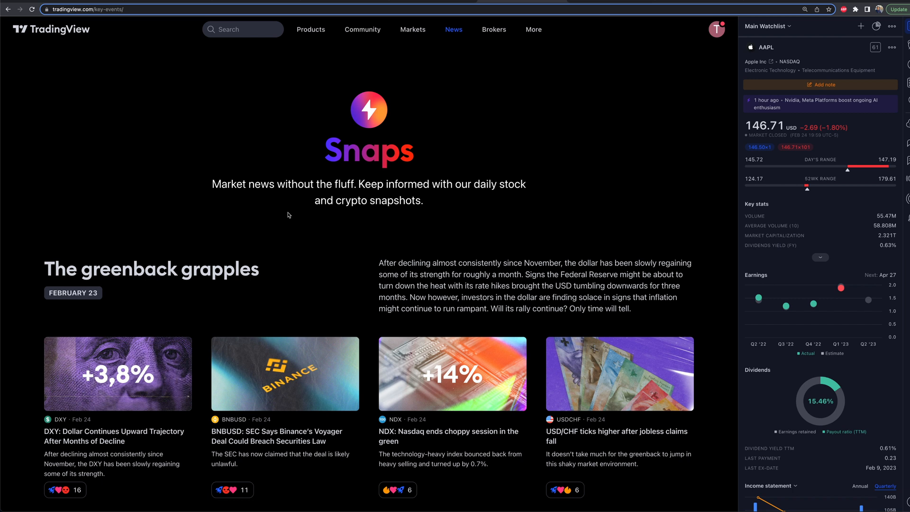
pyautogui.doubleClick(463, 184)
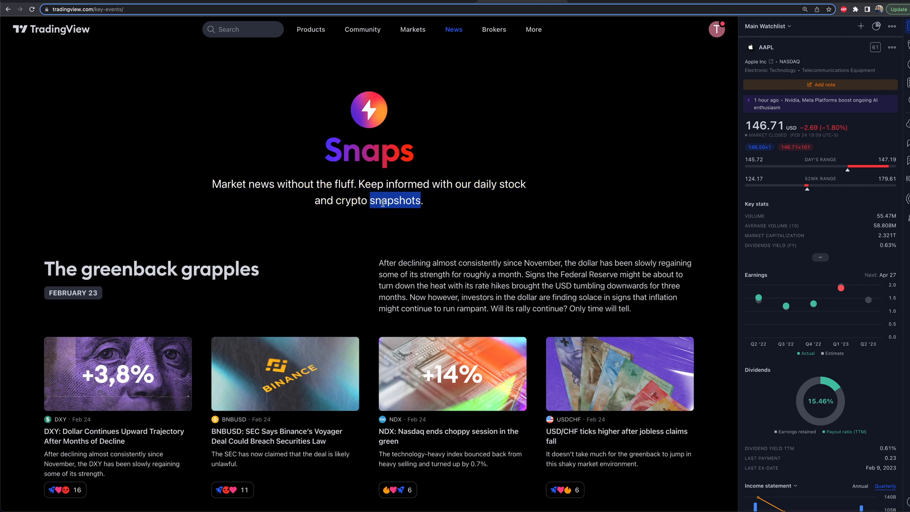
pyautogui.scroll(-3)
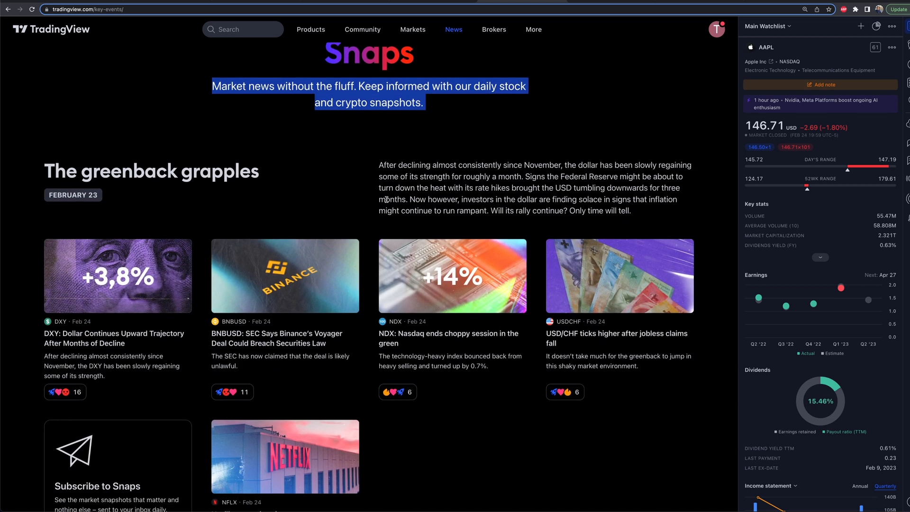
pyautogui.scroll(-3)
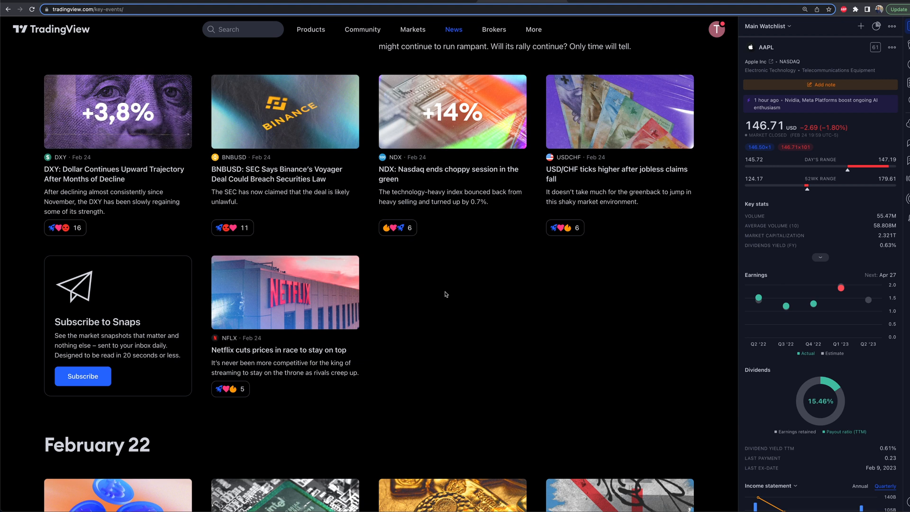
pyautogui.scroll(-3)
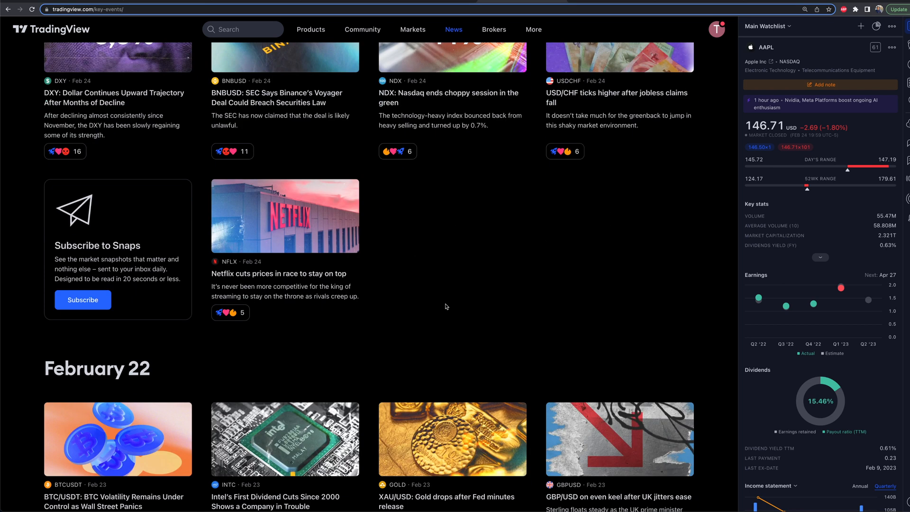
pyautogui.scroll(-3)
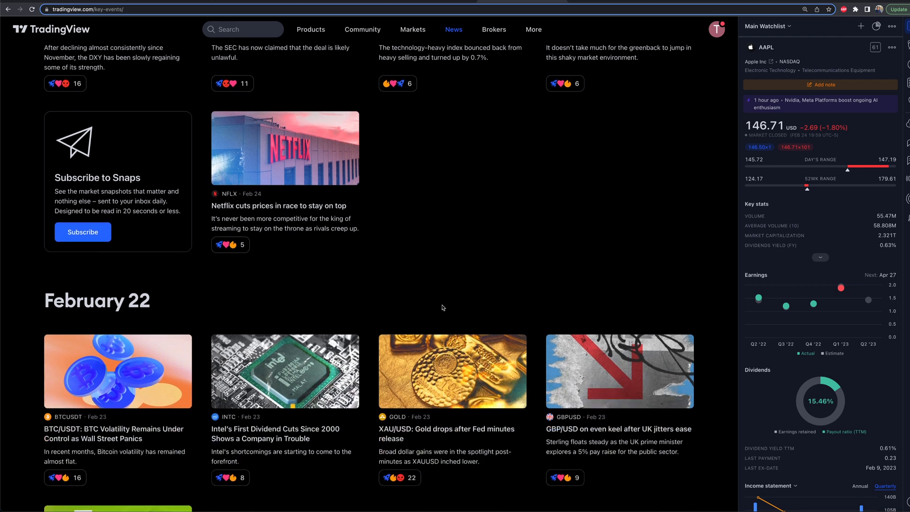
pyautogui.scroll(-3)
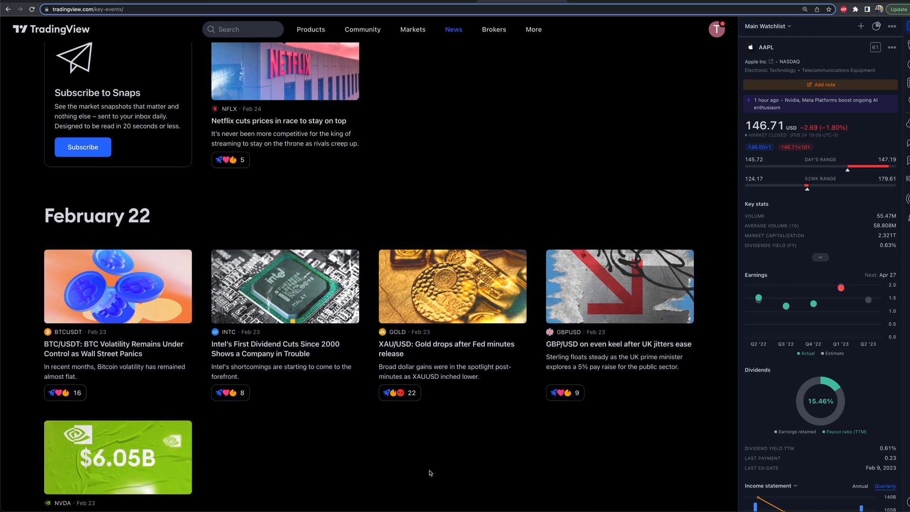
pyautogui.scroll(-3)
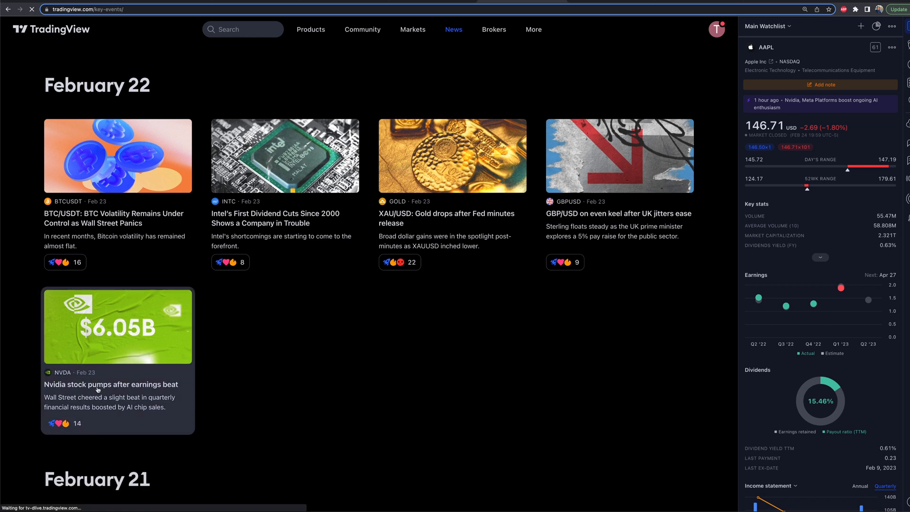
# Step: Read the Nvidia earnings beat story on NVDA's timeline
pyautogui.click(110, 384)
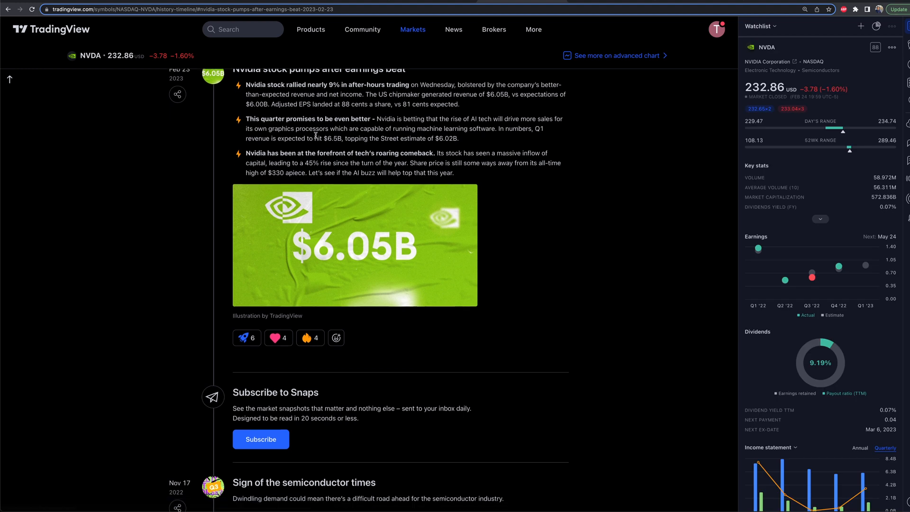
pyautogui.scroll(3)
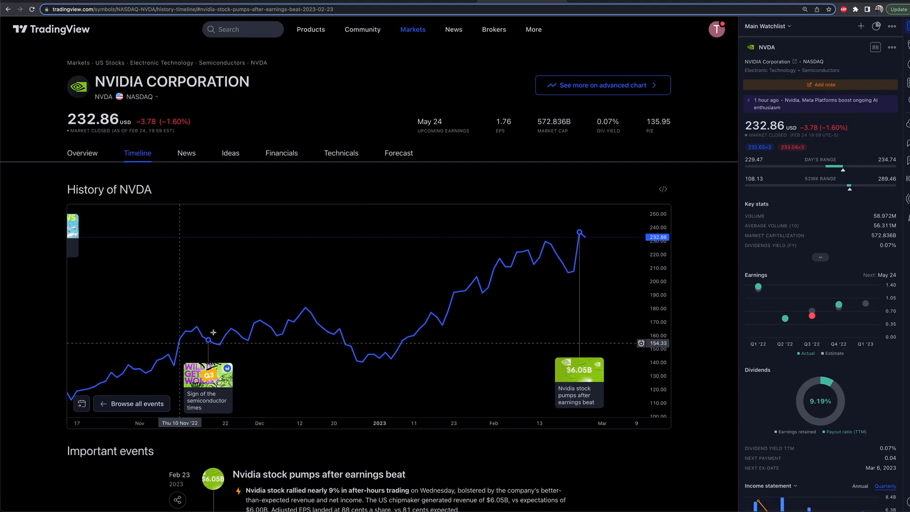
pyautogui.scroll(-3)
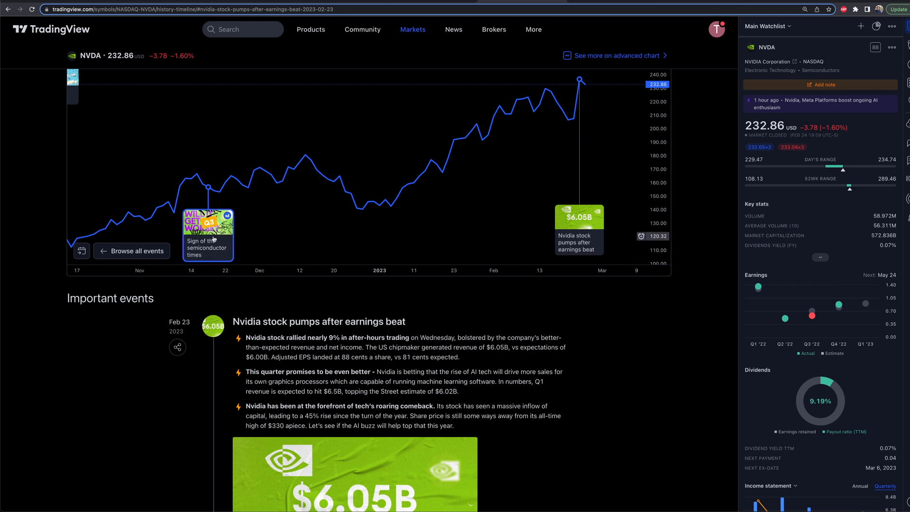
pyautogui.moveTo(555, 87)
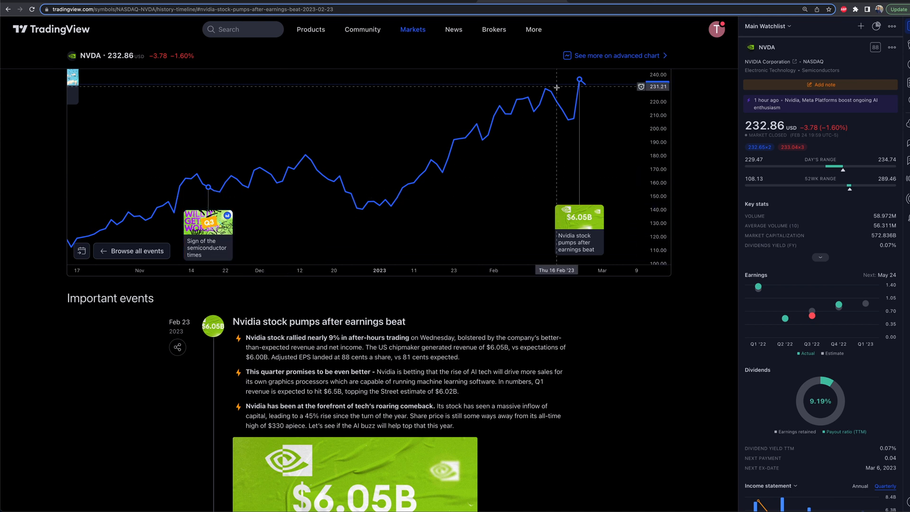
pyautogui.scroll(-3)
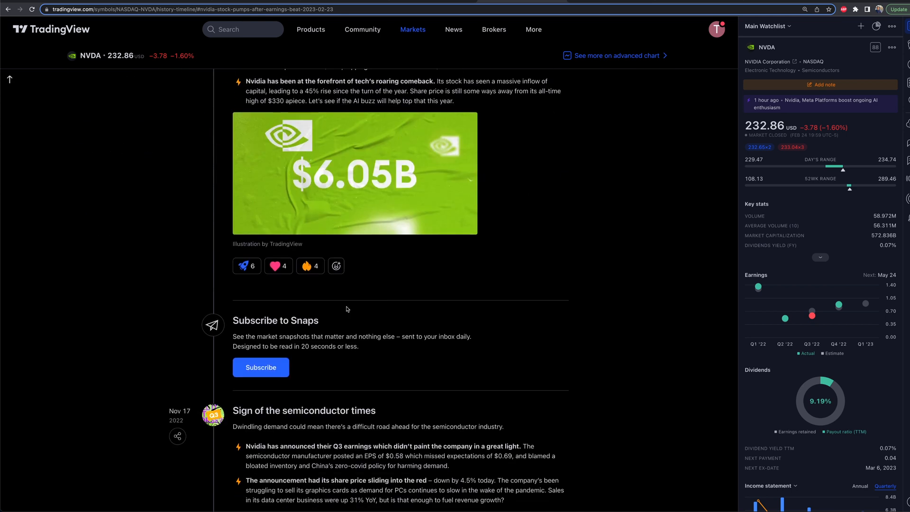
pyautogui.scroll(-3)
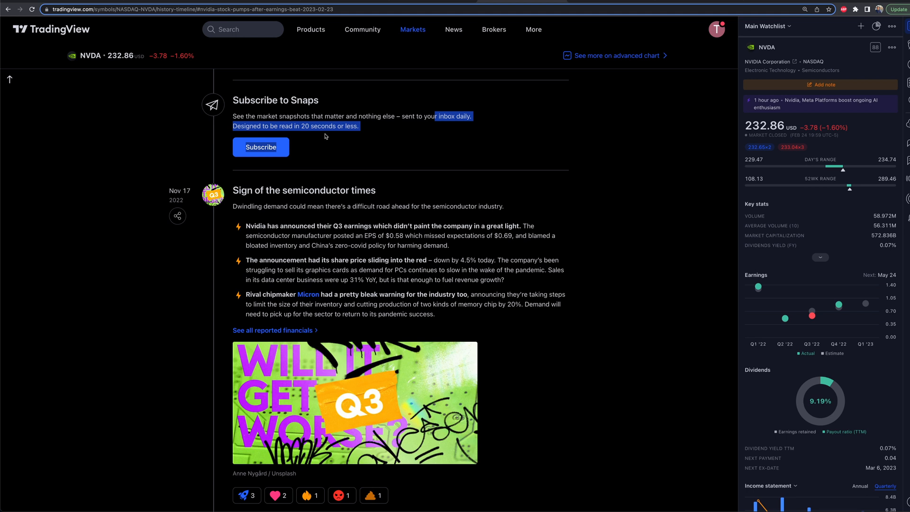
pyautogui.click(328, 126)
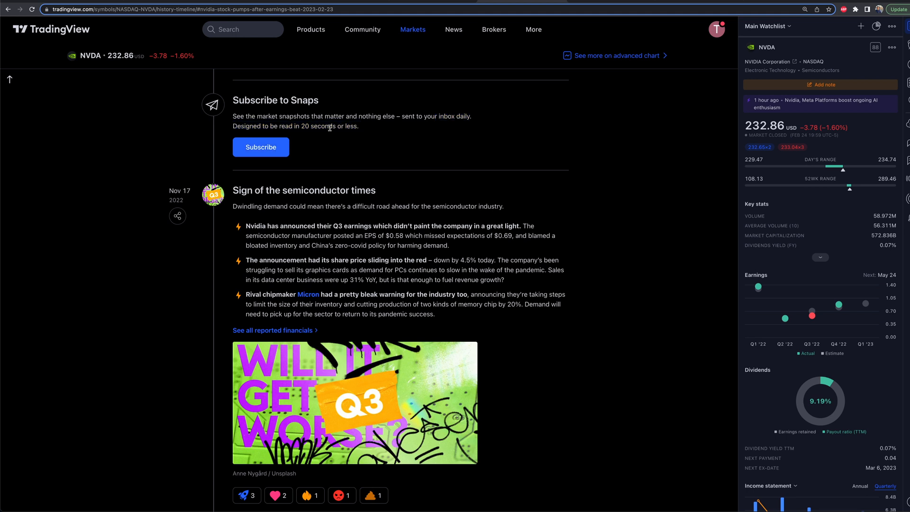
pyautogui.scroll(3)
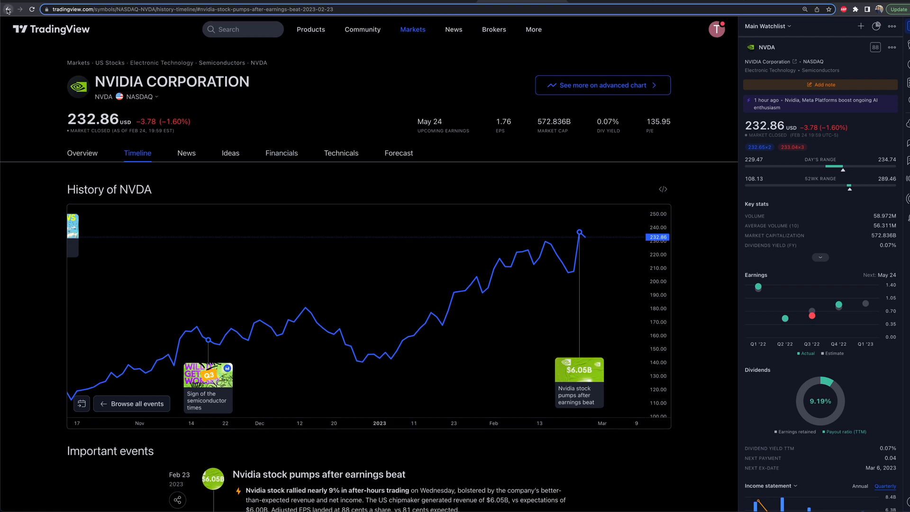
# Step: Return to the Snaps list and open the News menu again
pyautogui.click(9, 9)
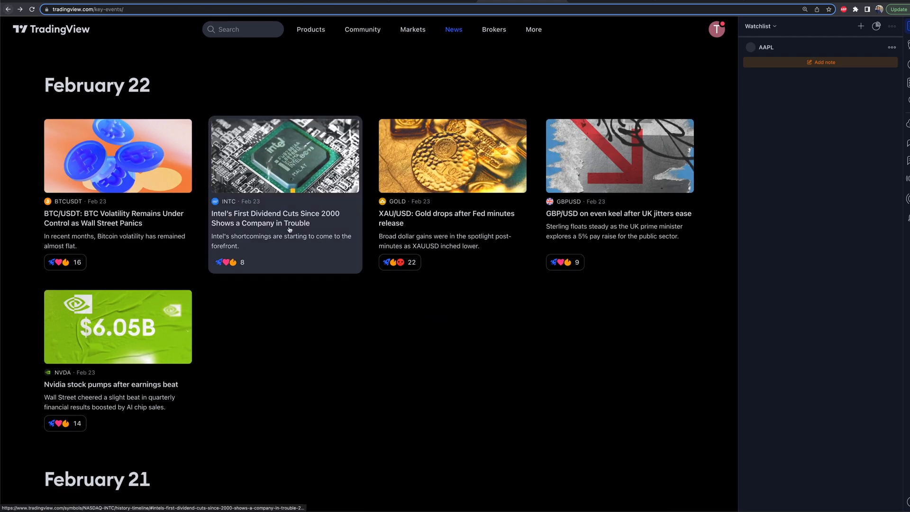
pyautogui.click(453, 30)
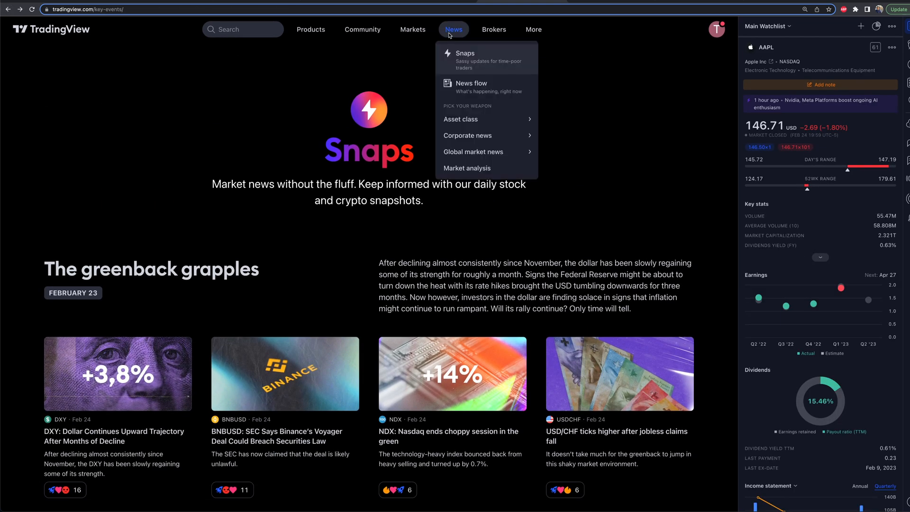
pyautogui.moveTo(471, 86)
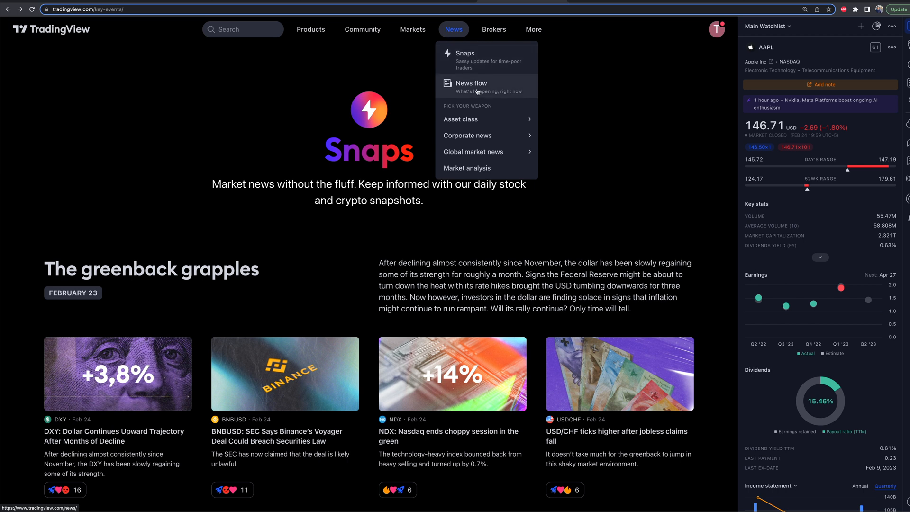
# Step: Open News flow and scroll through its Snaps cards and latest headlines, then back to the top
pyautogui.click(471, 83)
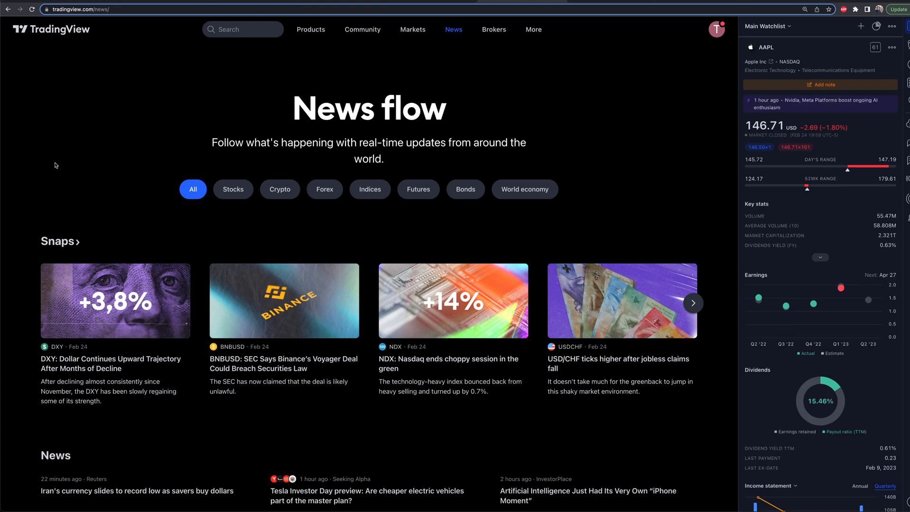
pyautogui.scroll(-3)
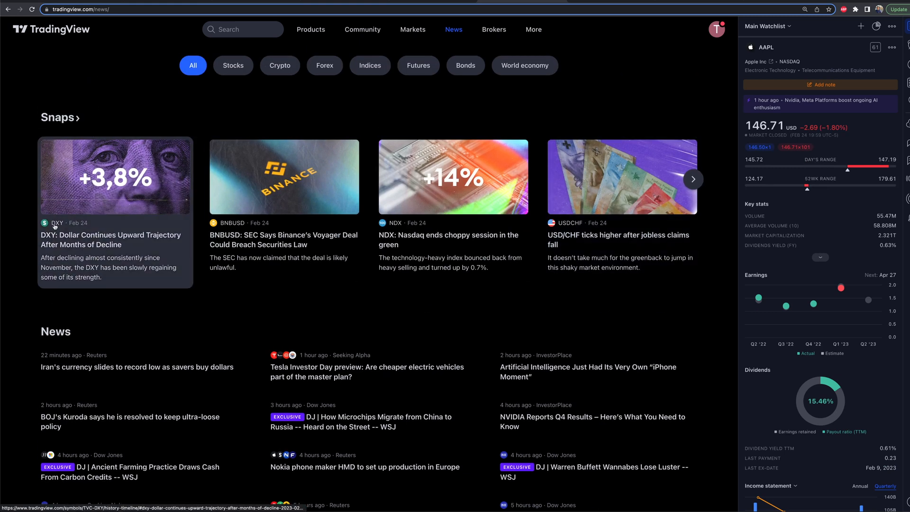
pyautogui.scroll(-3)
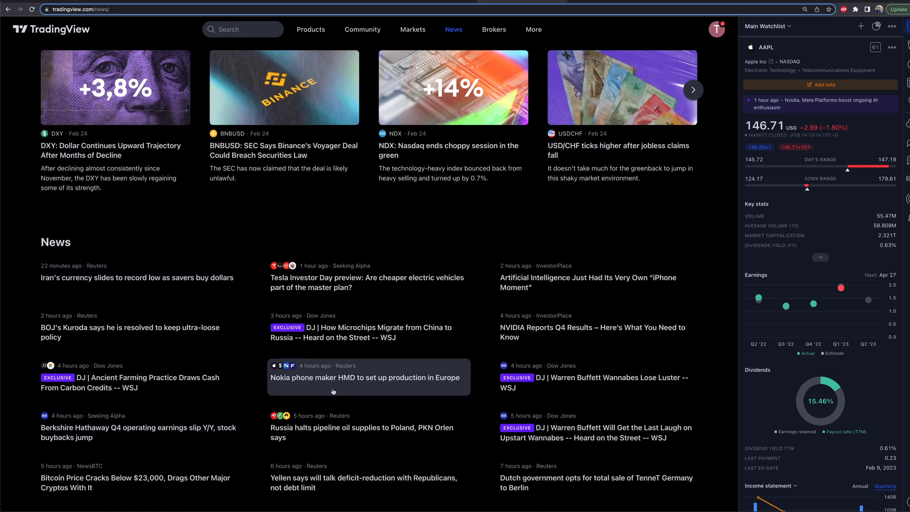
pyautogui.scroll(-3)
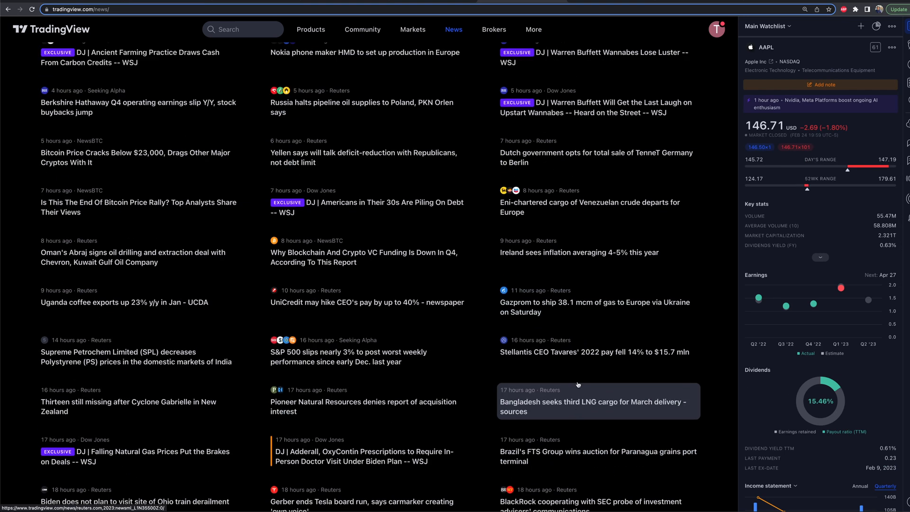
pyautogui.scroll(3)
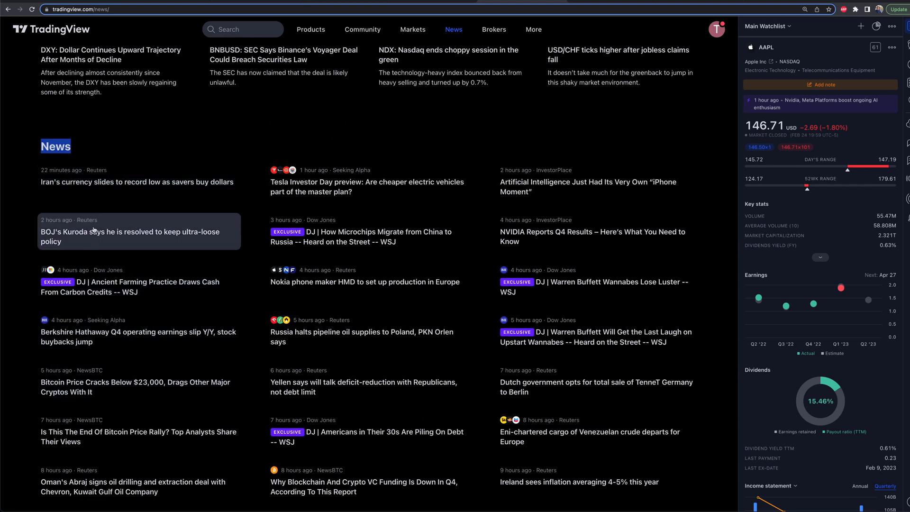
pyautogui.moveTo(144, 472)
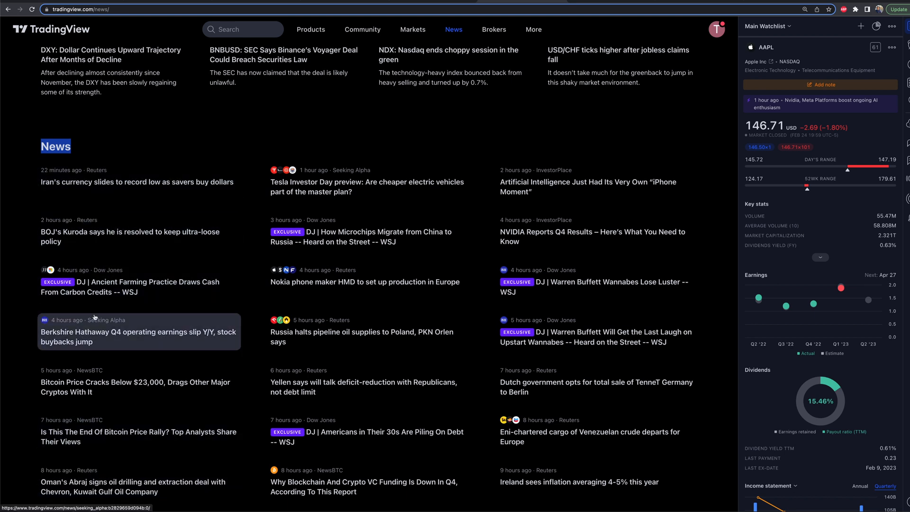
pyautogui.scroll(3)
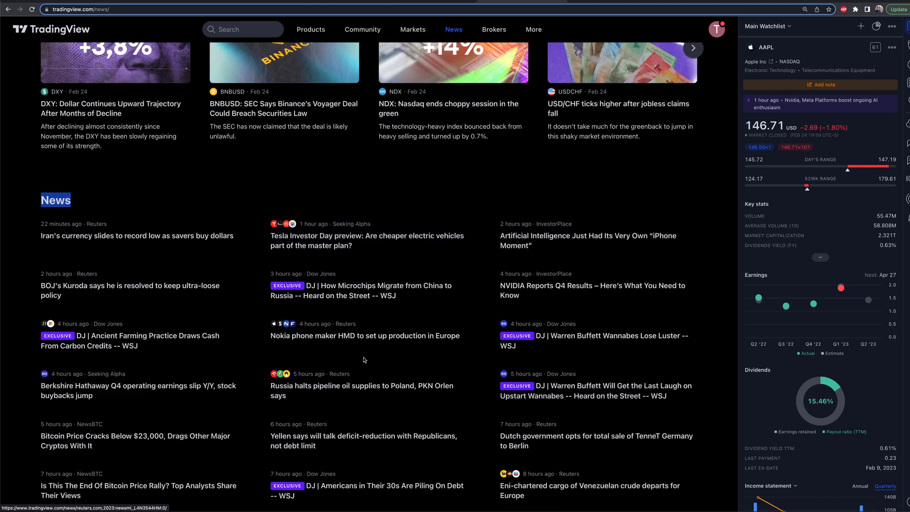
pyautogui.scroll(3)
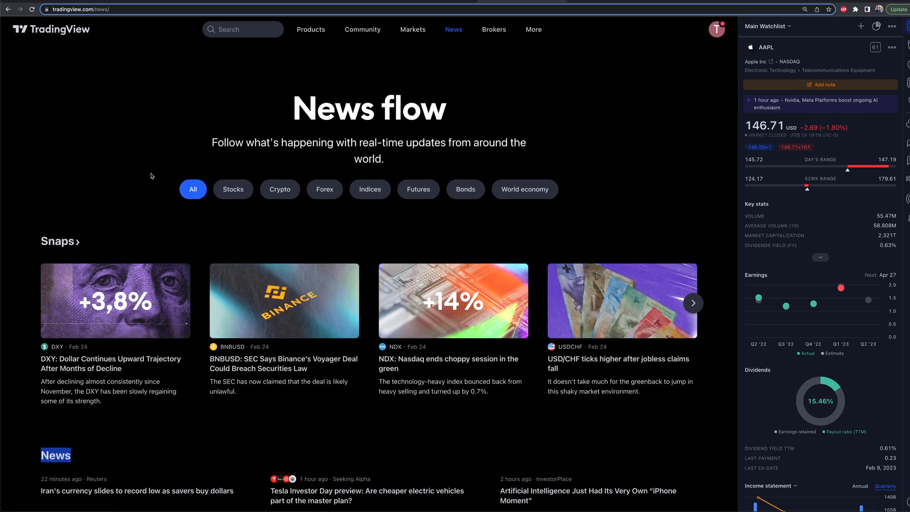
pyautogui.moveTo(167, 179)
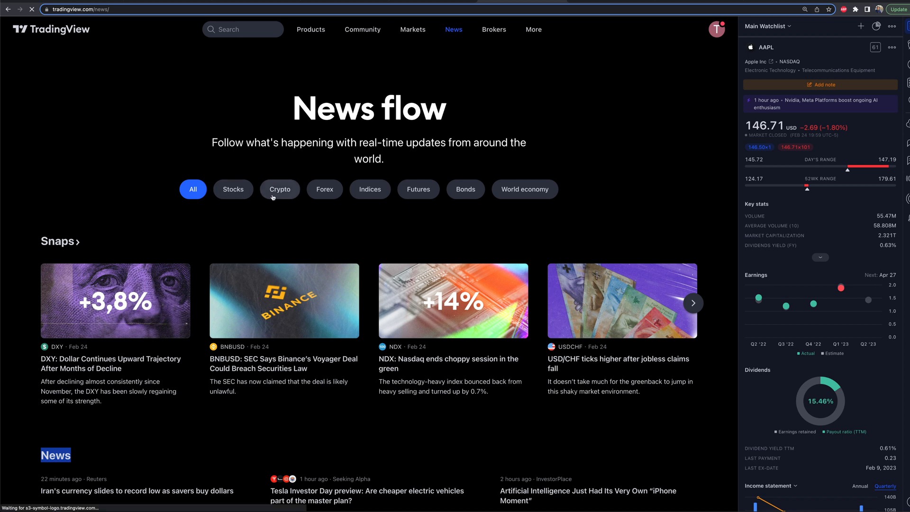
# Step: Filter the news flow to crypto, then stocks, and scroll the stock headlines down to hours-old Barron's stories
pyautogui.click(279, 189)
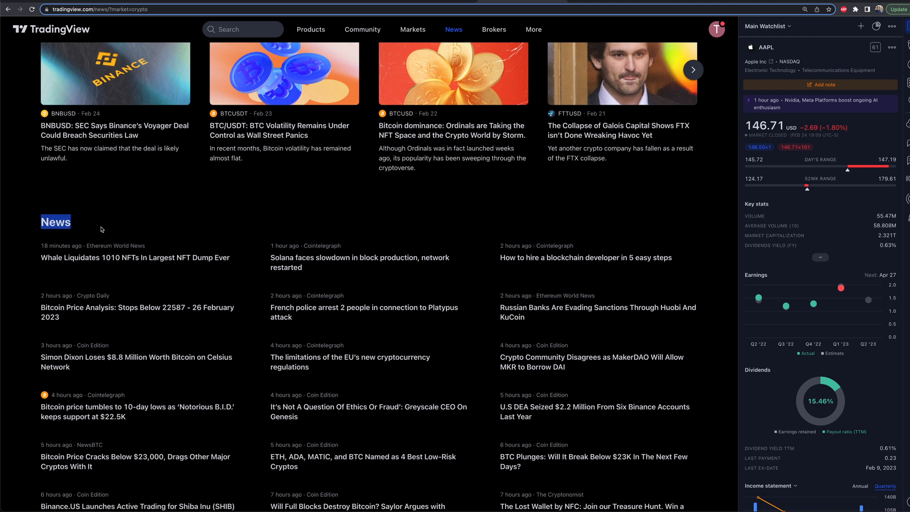
pyautogui.scroll(3)
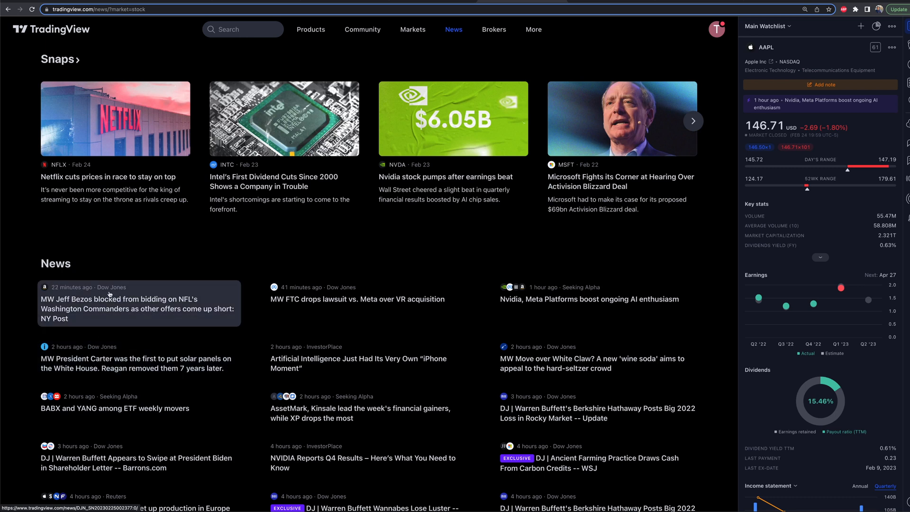
pyautogui.moveTo(82, 287)
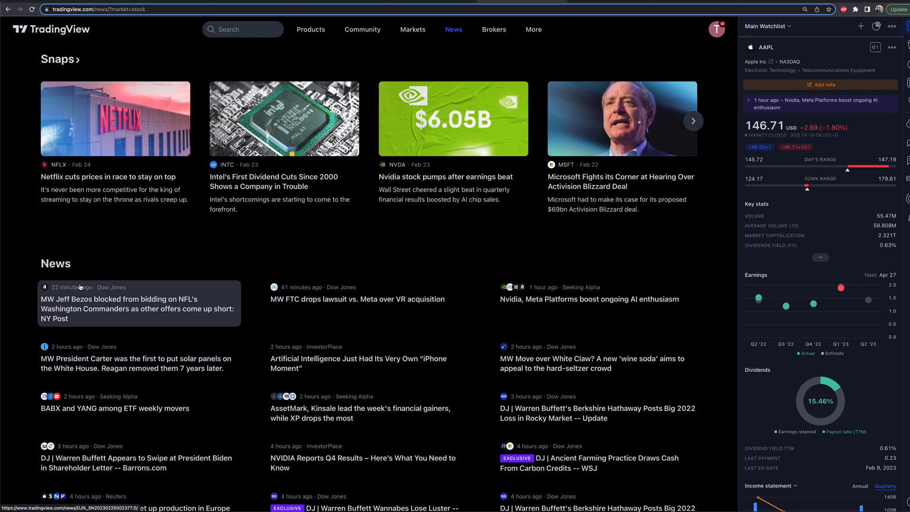
pyautogui.moveTo(419, 281)
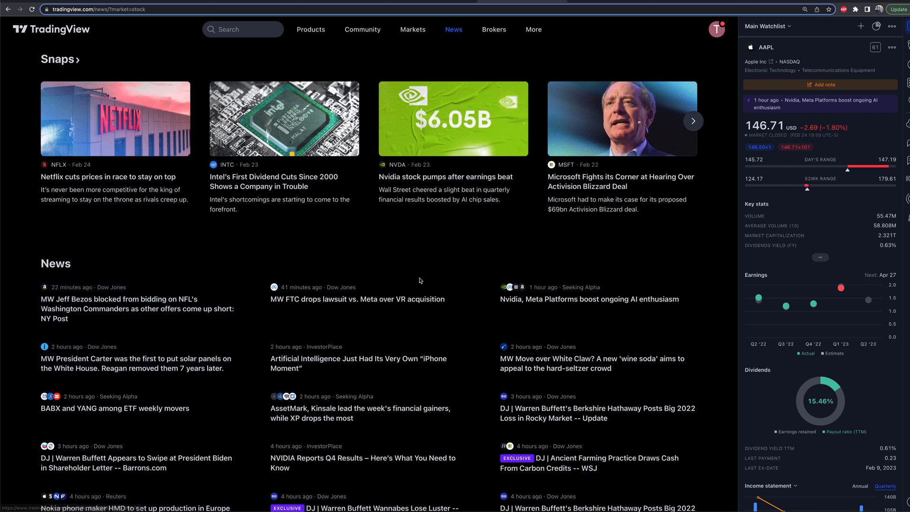
pyautogui.scroll(-3)
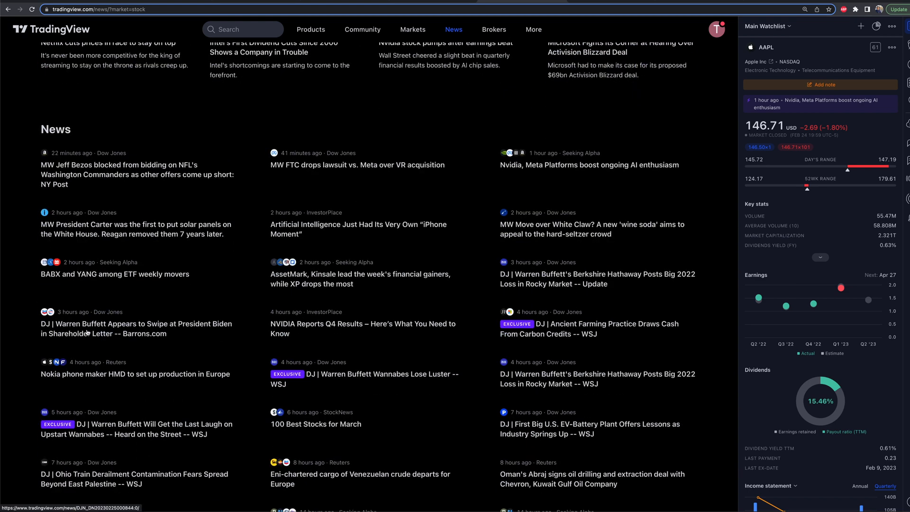
pyautogui.scroll(-3)
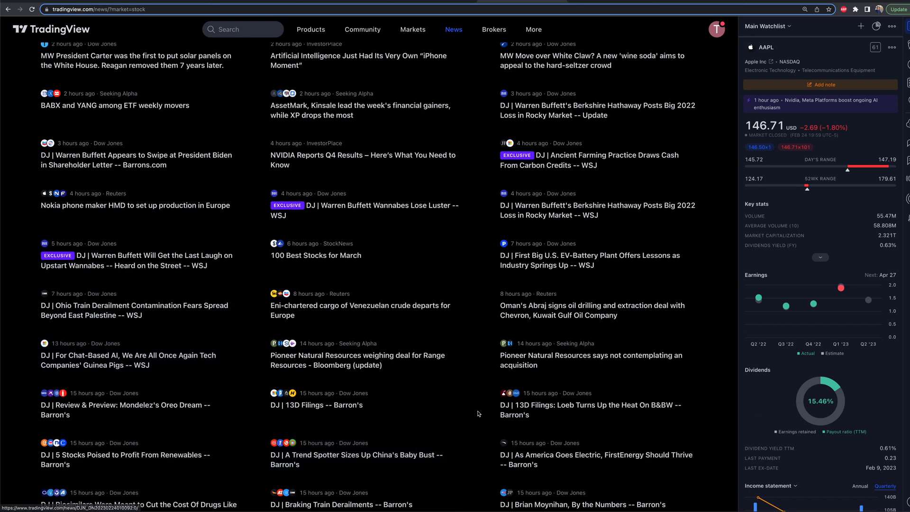
pyautogui.scroll(-3)
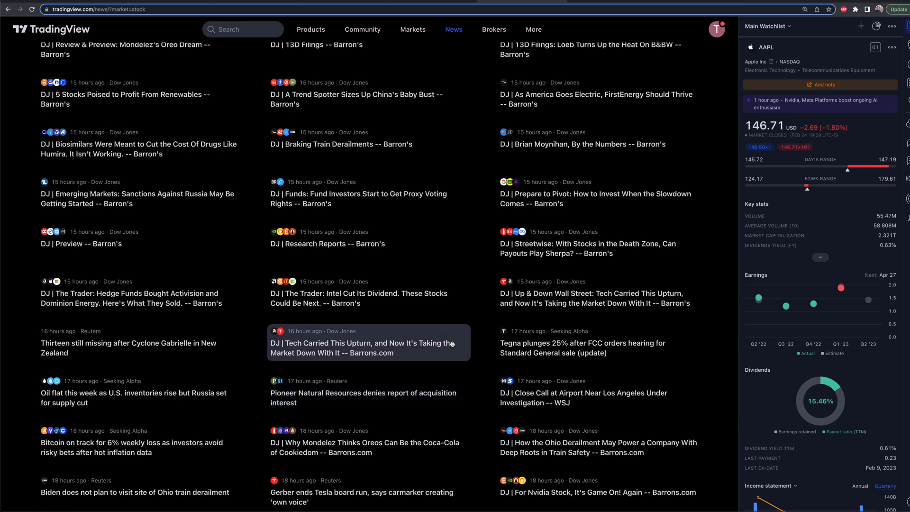
pyautogui.scroll(3)
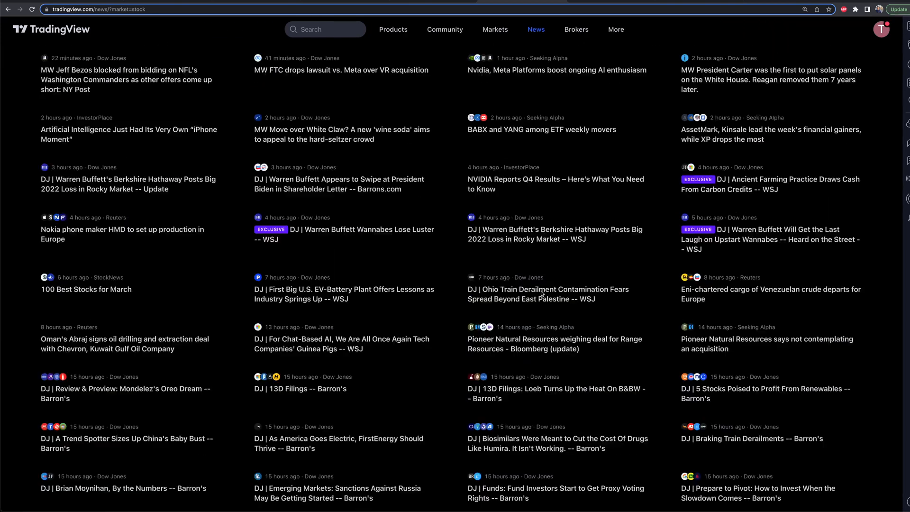
pyautogui.scroll(3)
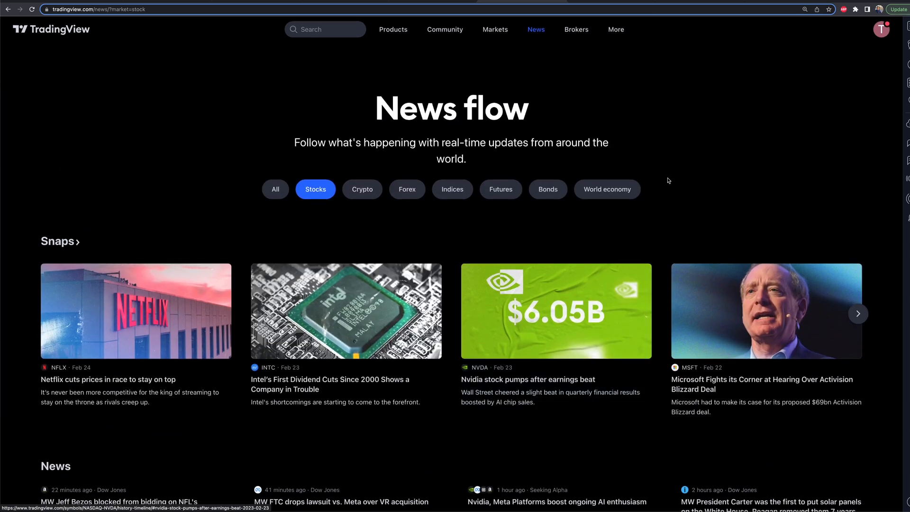
pyautogui.click(535, 29)
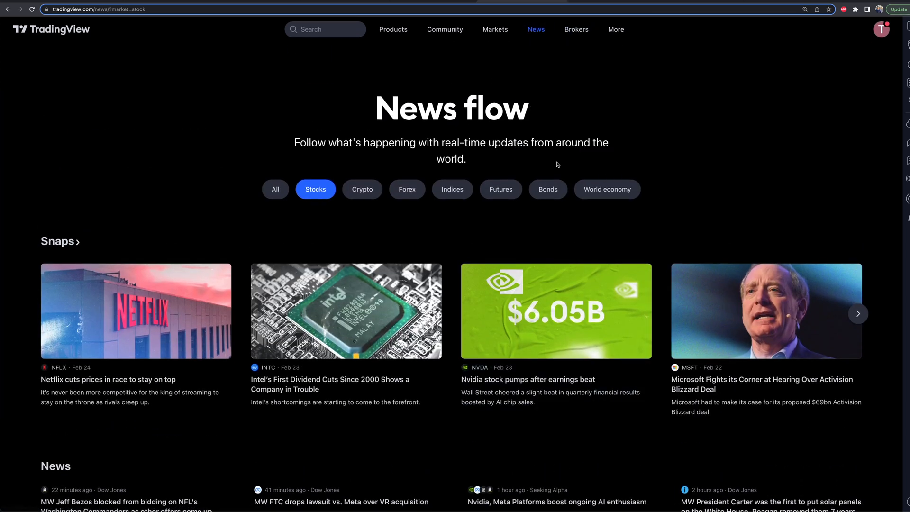
pyautogui.click(535, 29)
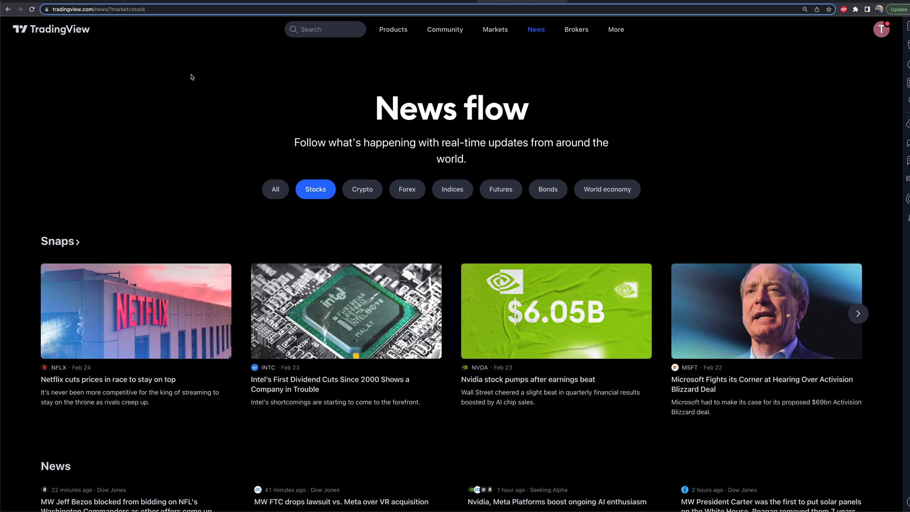
pyautogui.click(535, 29)
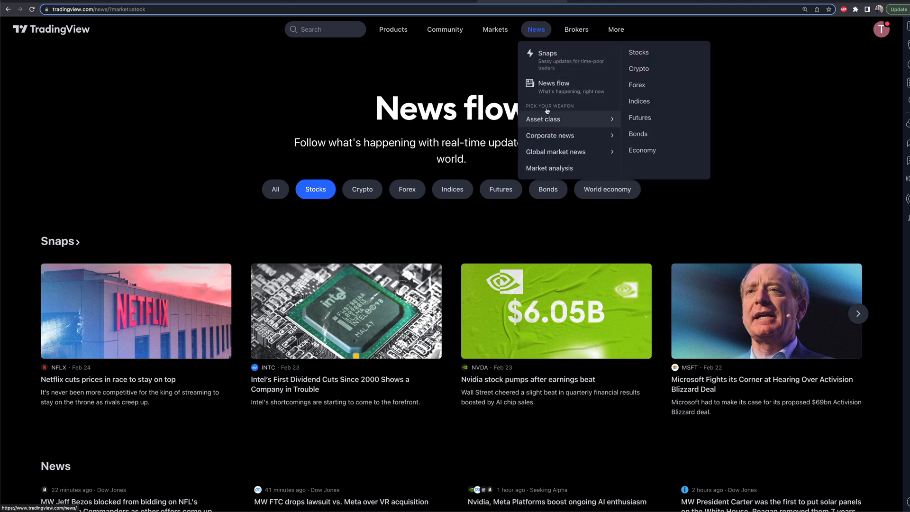
pyautogui.moveTo(567, 123)
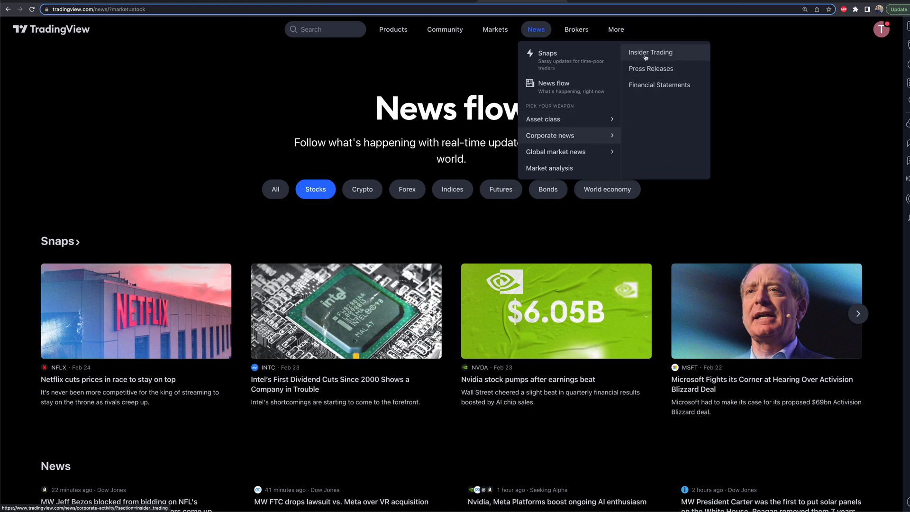
pyautogui.moveTo(639, 69)
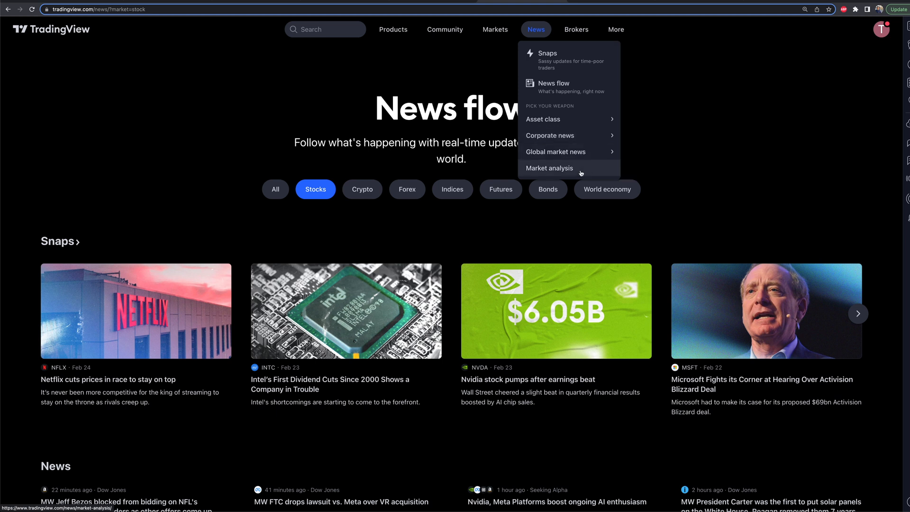
pyautogui.moveTo(560, 176)
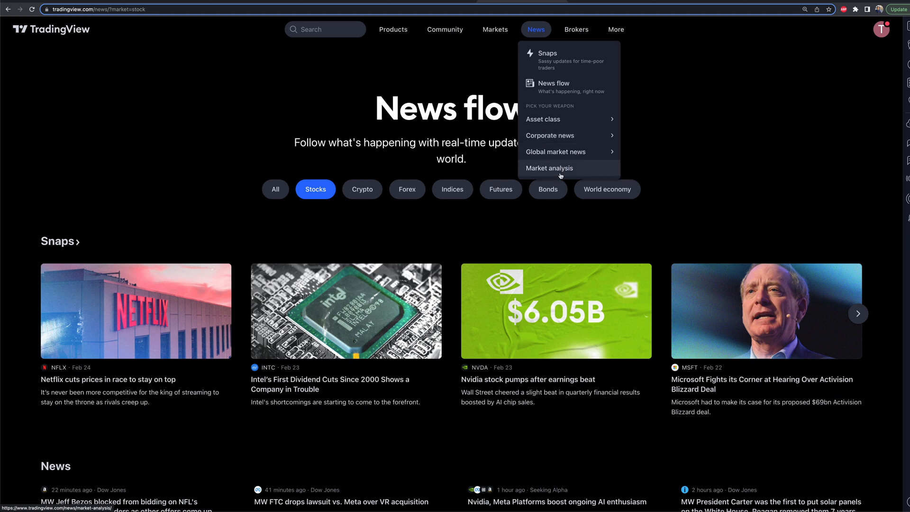
pyautogui.moveTo(551, 135)
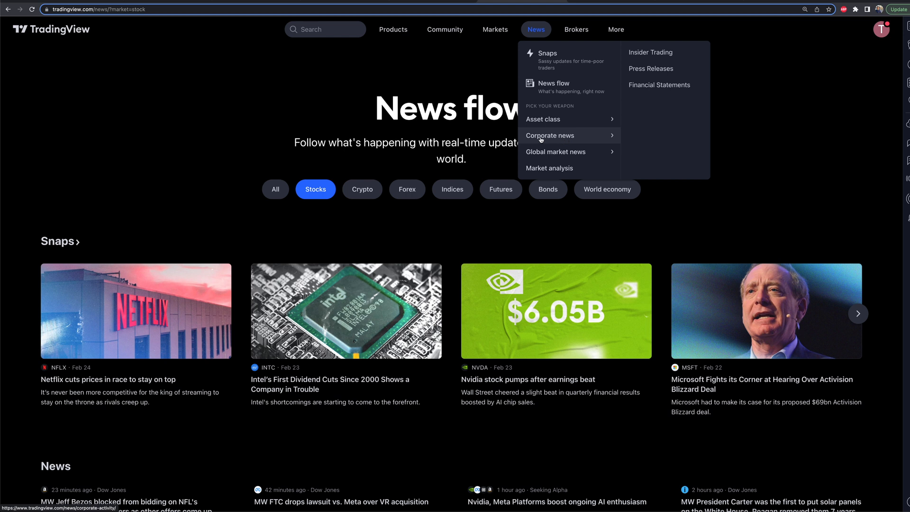
# Step: Choose Insider Trading under Corporate news
pyautogui.click(650, 52)
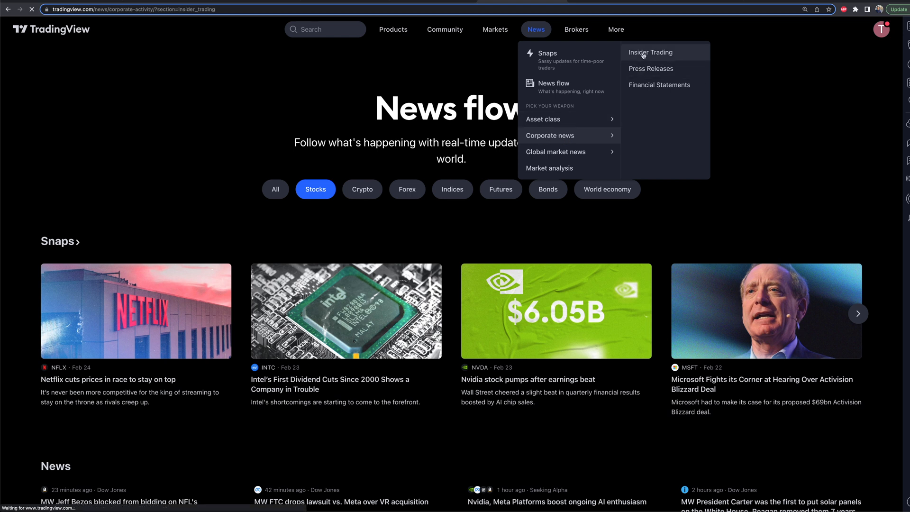
# Step: Load the Insider Trading listing and open the 'Insider Sell: Twilio' headline
pyautogui.click(651, 52)
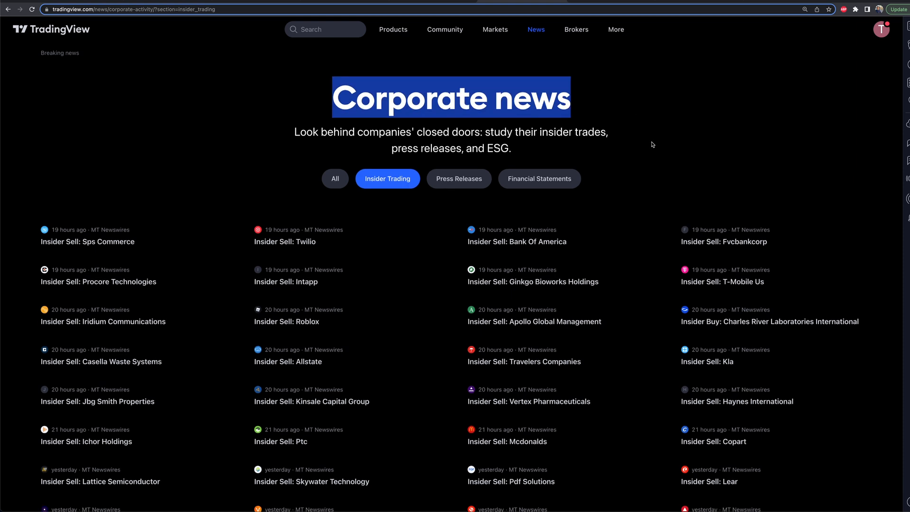
pyautogui.scroll(3)
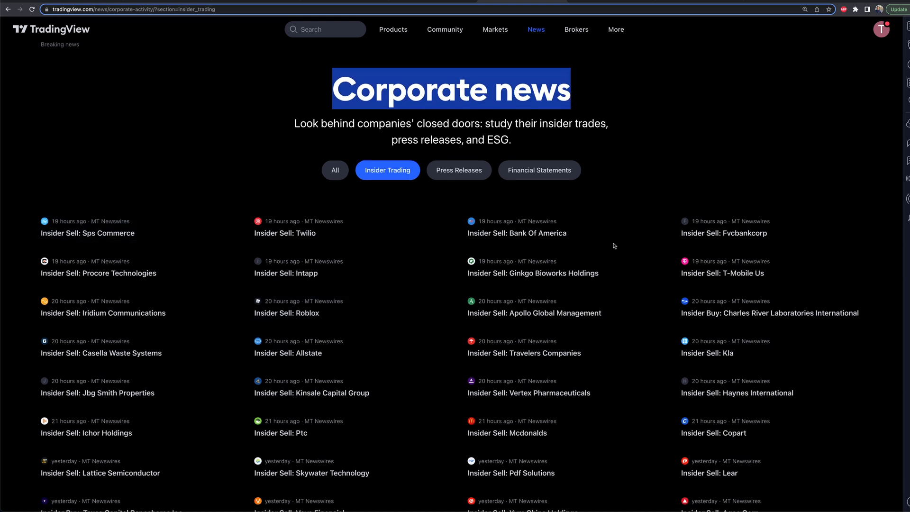
pyautogui.moveTo(339, 276)
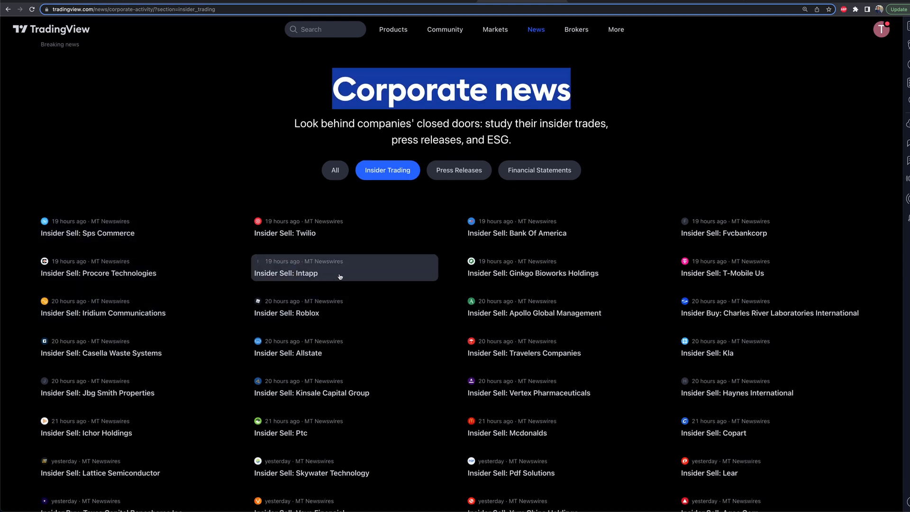
pyautogui.moveTo(291, 240)
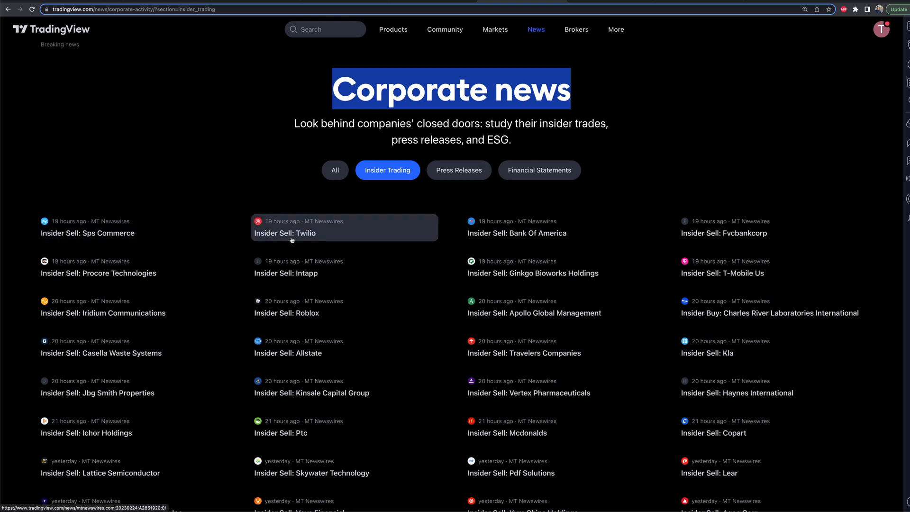
pyautogui.click(285, 233)
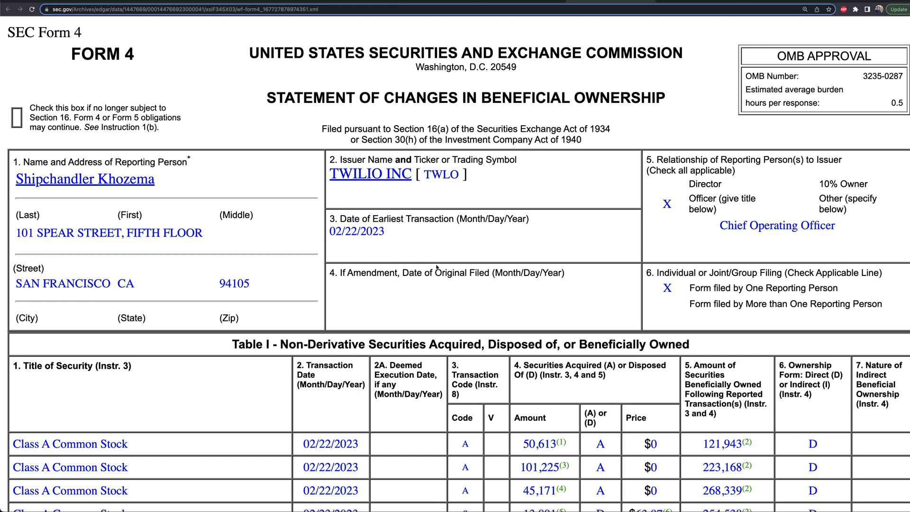
pyautogui.moveTo(559, 70)
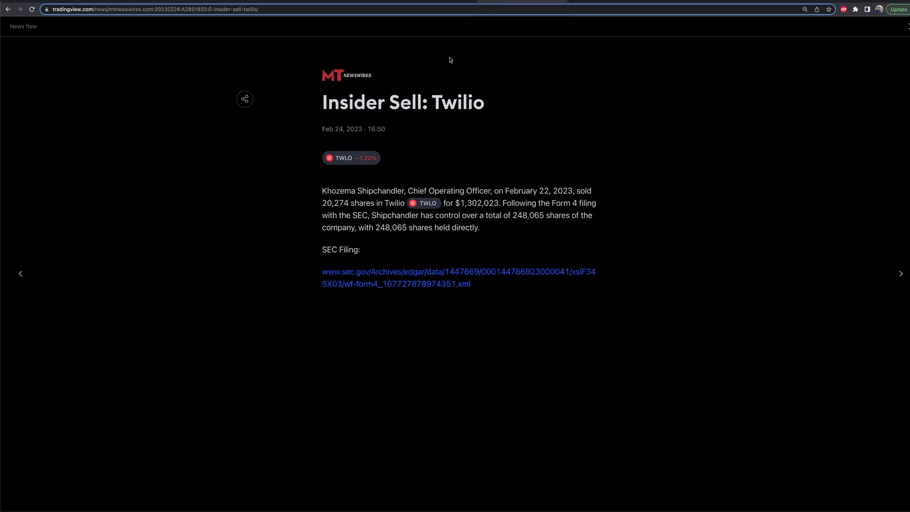
pyautogui.moveTo(410, 272)
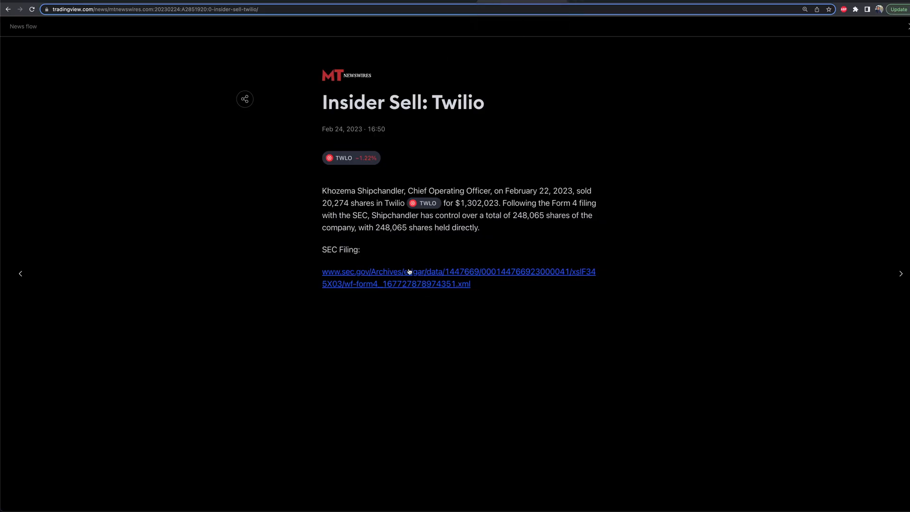
pyautogui.moveTo(319, 193)
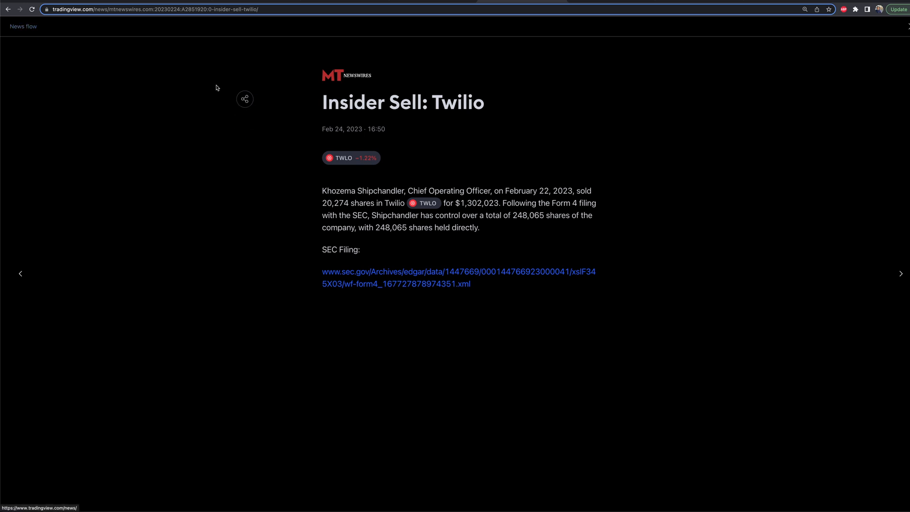
pyautogui.moveTo(244, 110)
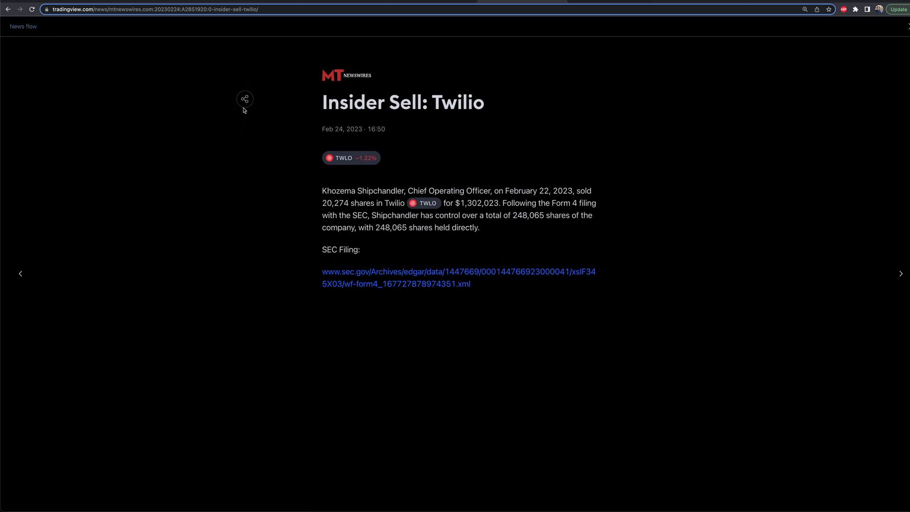
# Step: Close the Twilio insider sale story and return to the Corporate news listing
pyautogui.click(9, 8)
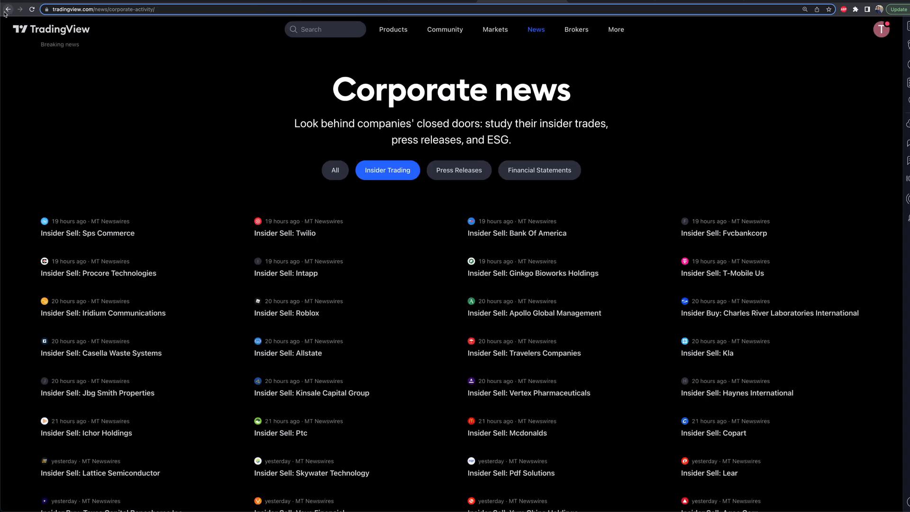
pyautogui.moveTo(369, 165)
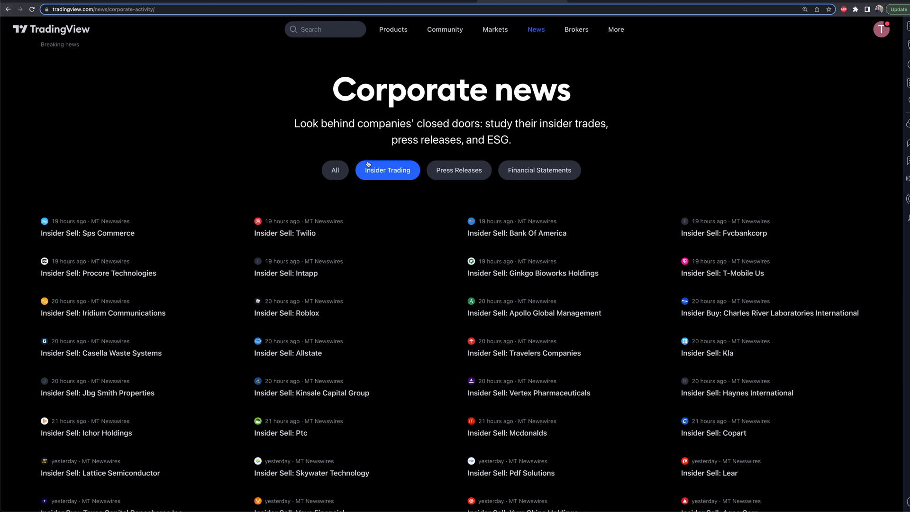
# Step: Switch Corporate news to Press Releases, then Financial Statements, and reopen the News menu
pyautogui.click(459, 170)
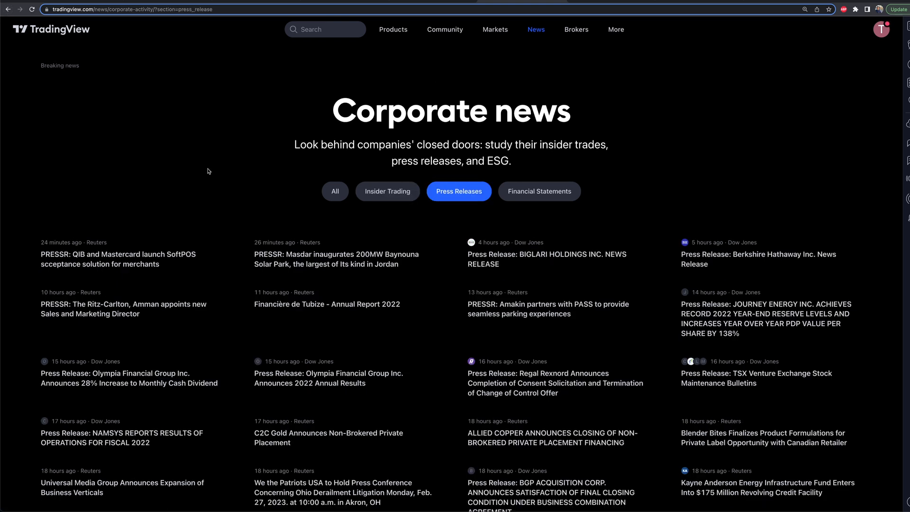
pyautogui.moveTo(333, 134)
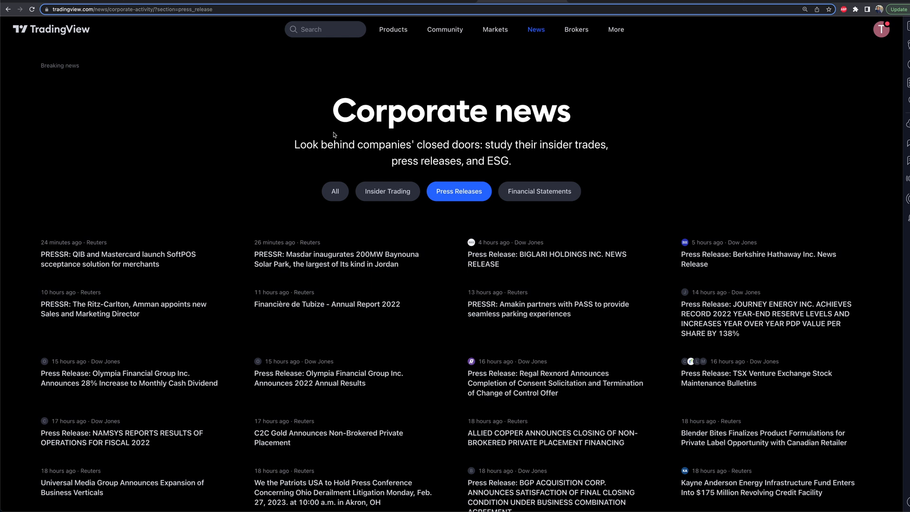
pyautogui.moveTo(610, 258)
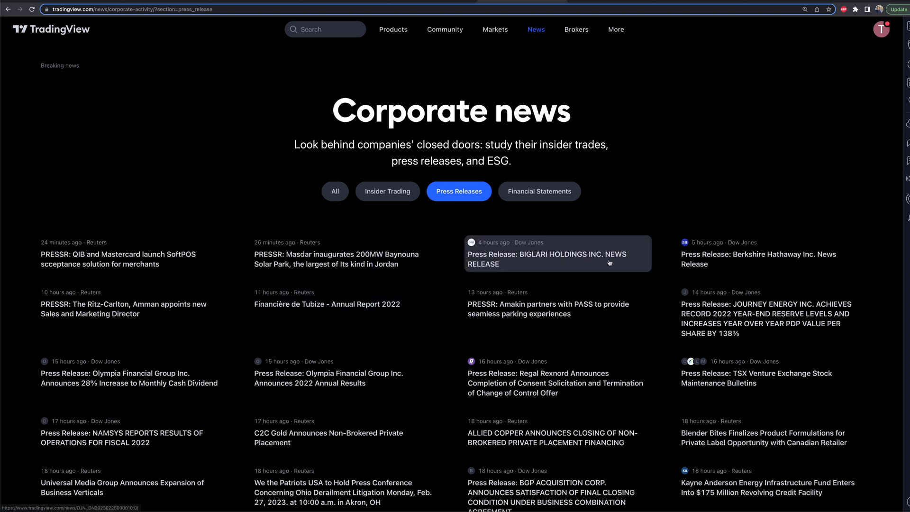
pyautogui.moveTo(619, 231)
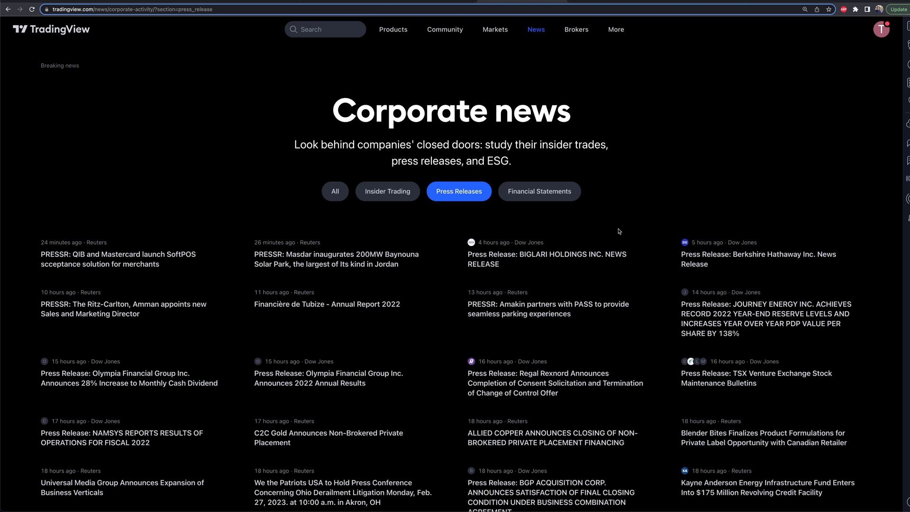
pyautogui.click(539, 190)
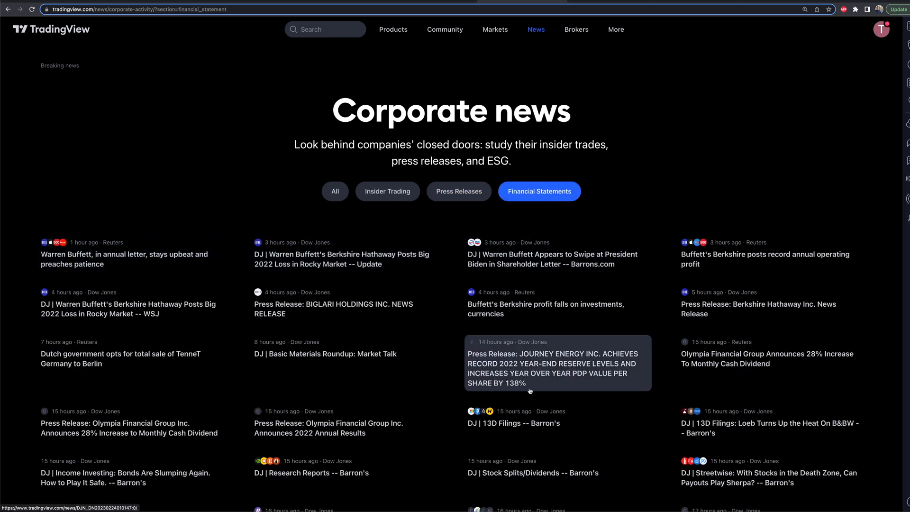
pyautogui.click(536, 30)
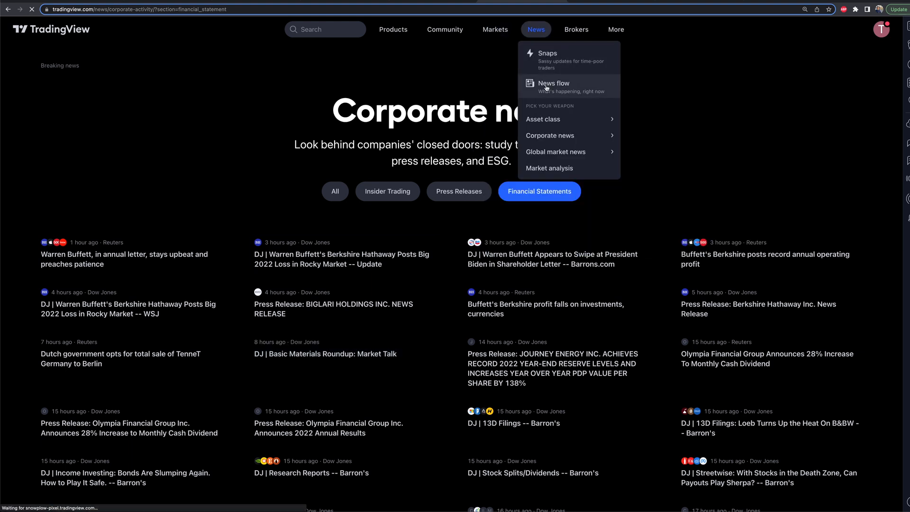
# Step: Return to News flow and scroll its headlines to the bottom and back to the top
pyautogui.click(553, 83)
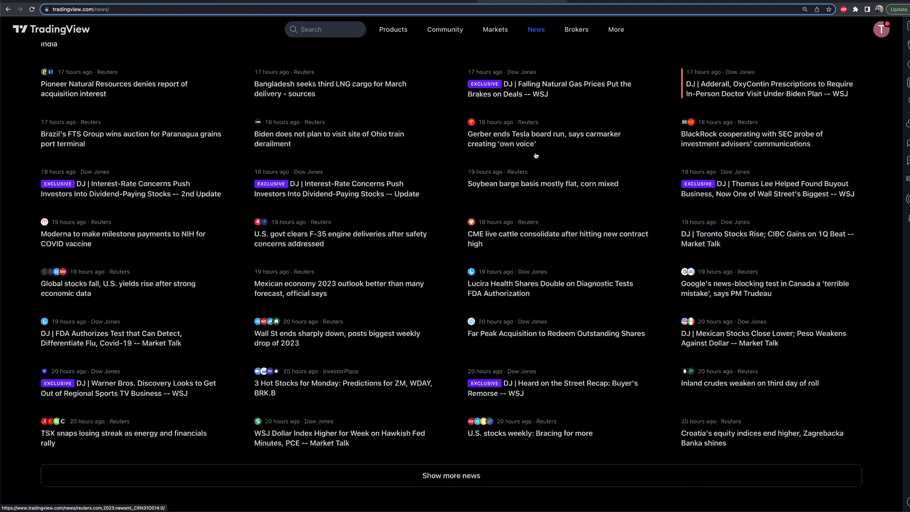
pyautogui.scroll(3)
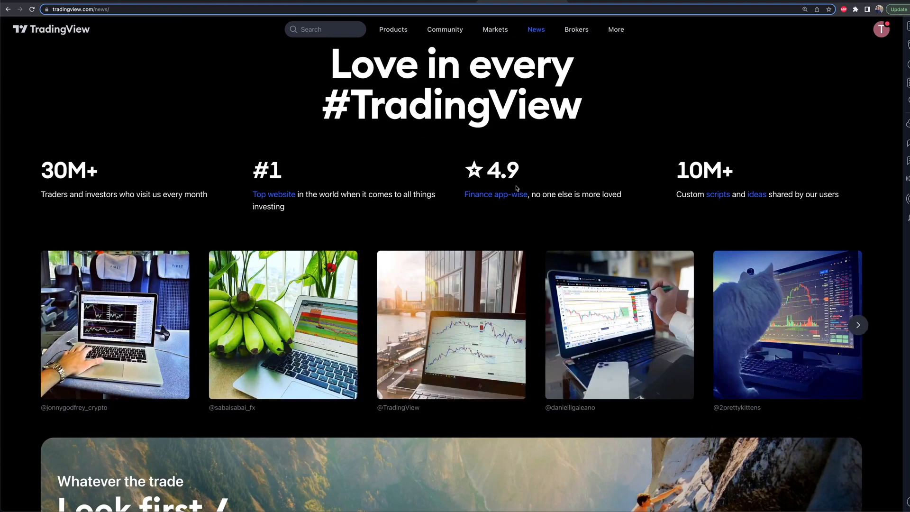
pyautogui.scroll(-3)
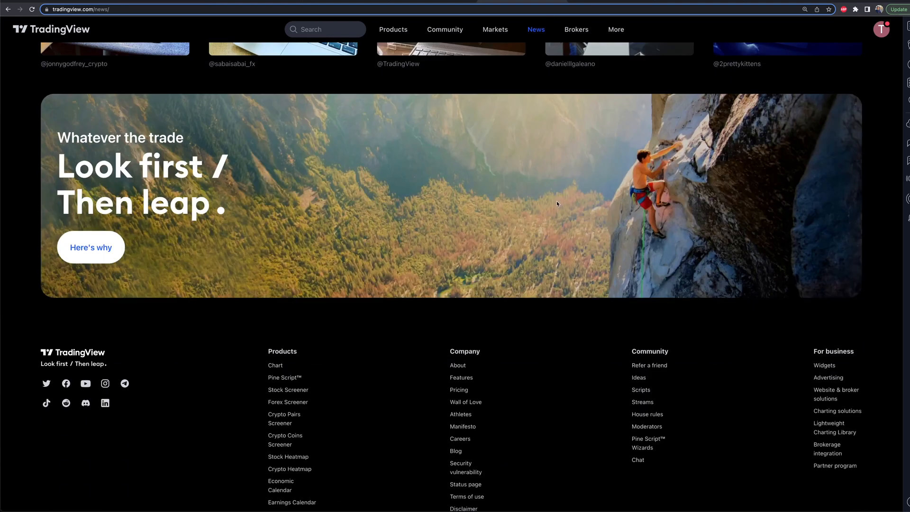
pyautogui.scroll(3)
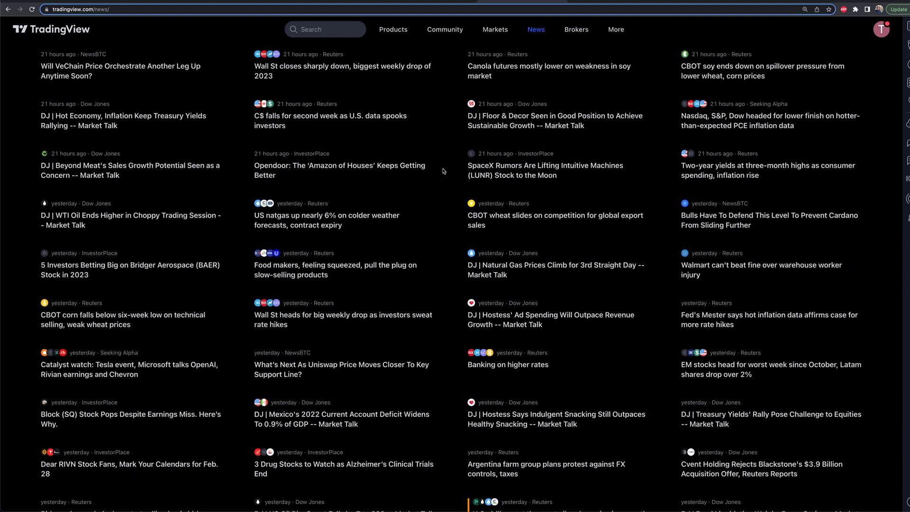
pyautogui.scroll(3)
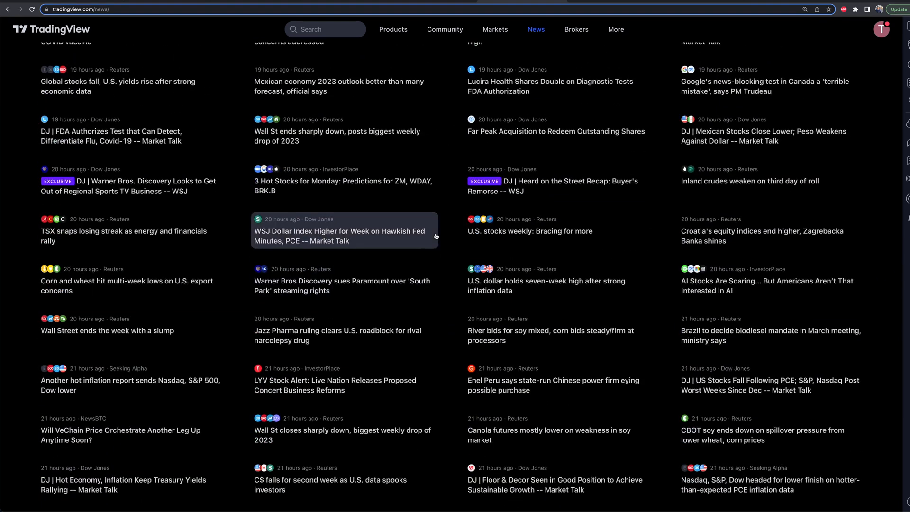
pyautogui.scroll(3)
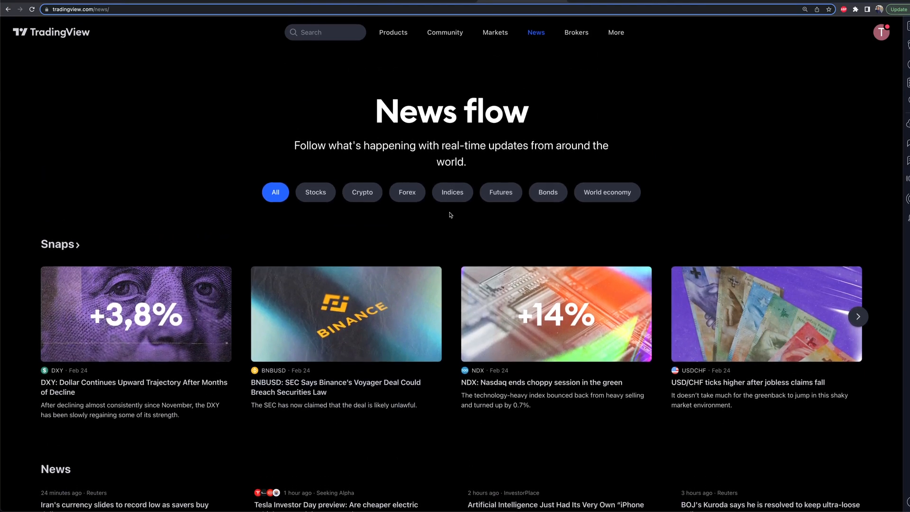
pyautogui.doubleClick(451, 106)
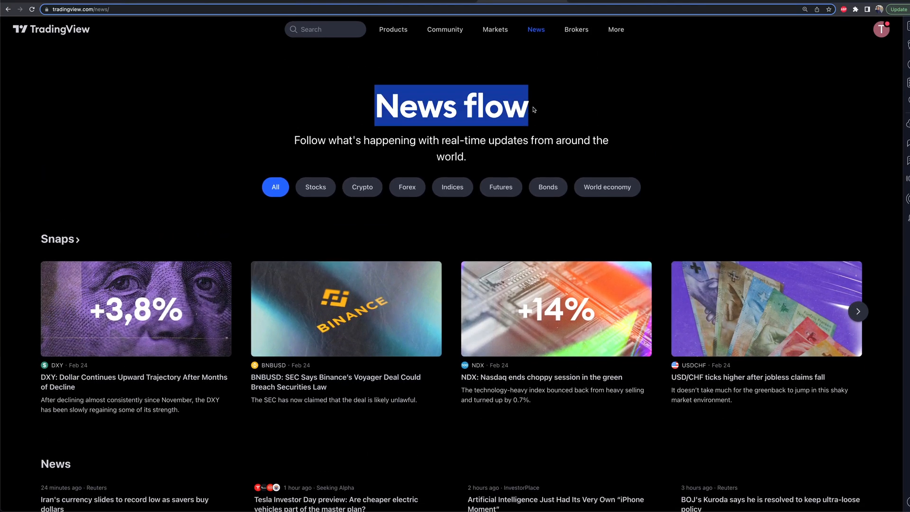
pyautogui.click(532, 109)
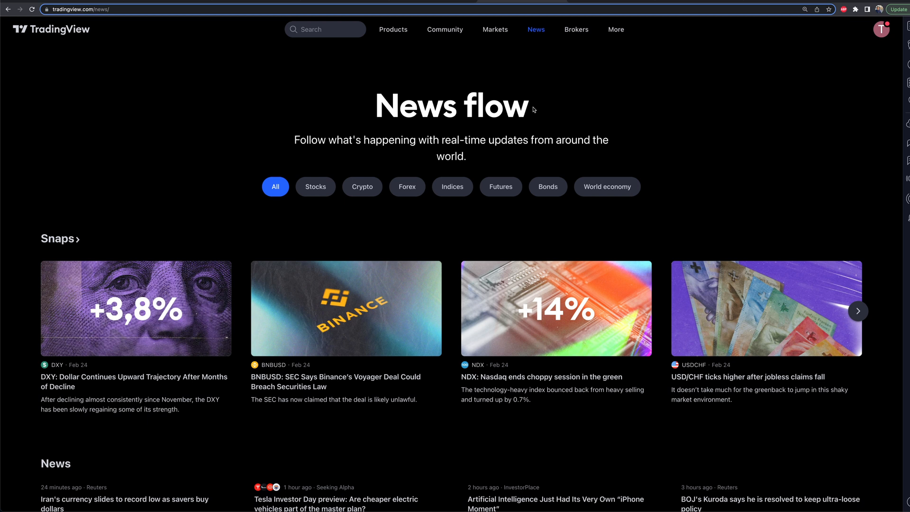
pyautogui.moveTo(443, 110)
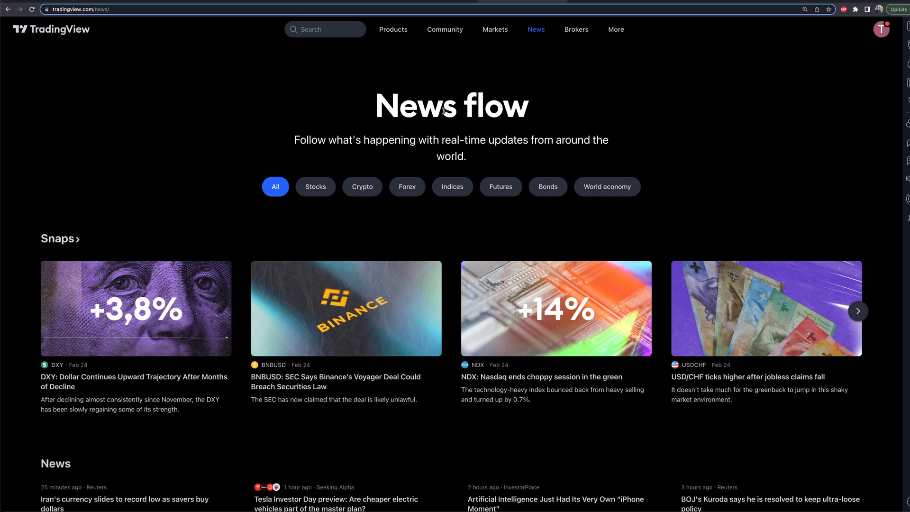